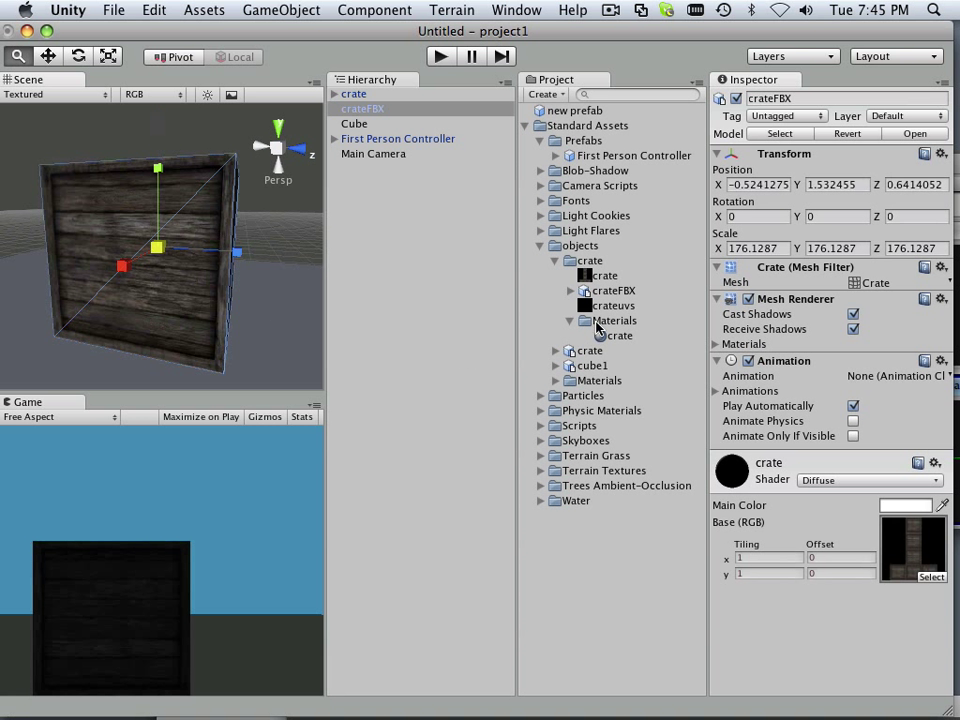
Locate crate.tif in the Finder crate folder and bring up its file actions.
{"action": "left_click", "coordinate": [602, 275]}
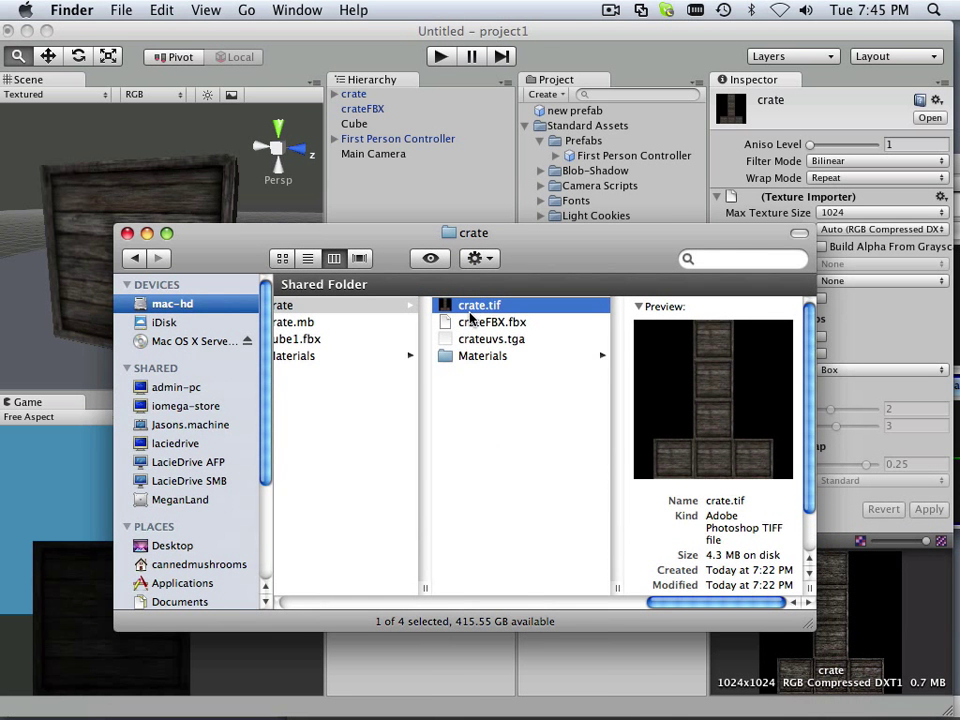
{"action": "right_click", "coordinate": [478, 305]}
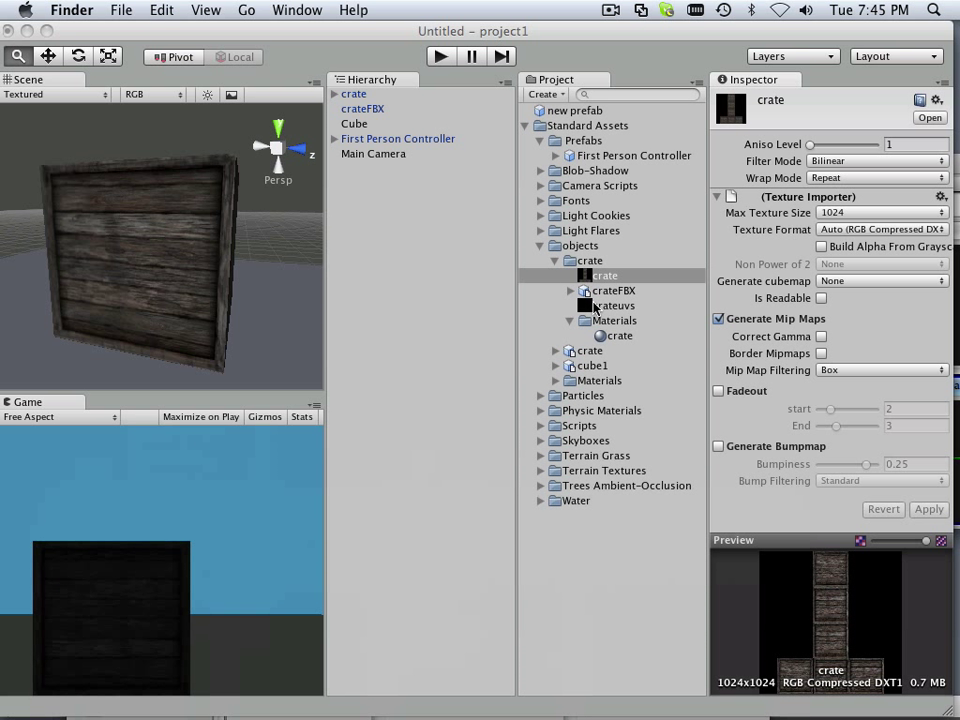
Enable Generate Bumpmap in the crateNM texture's import settings.
{"action": "left_click", "coordinate": [586, 260]}
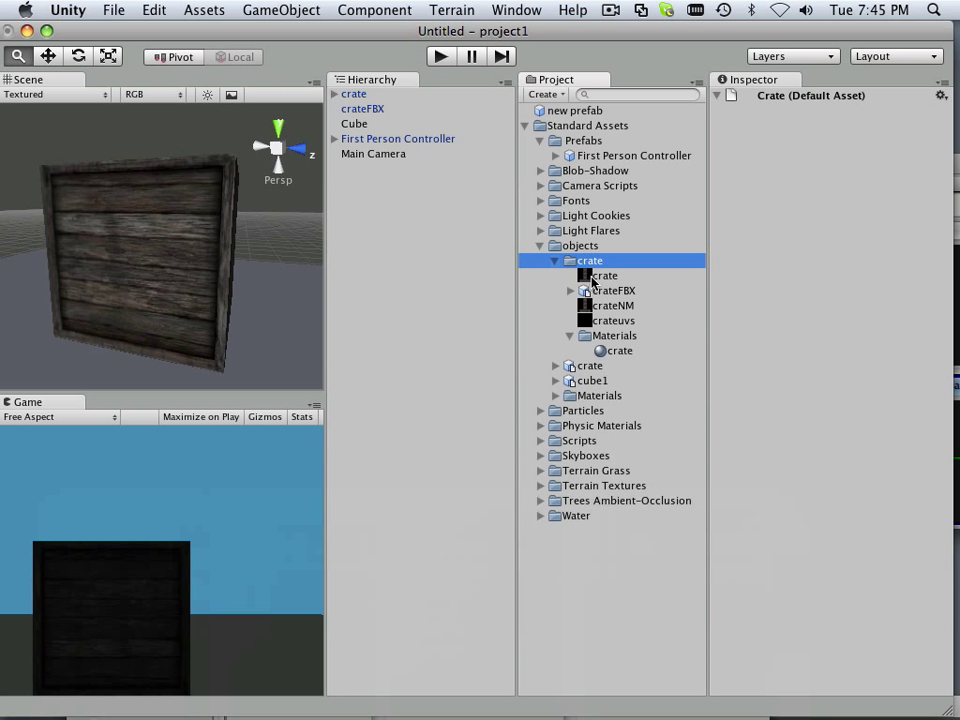
{"action": "left_click", "coordinate": [610, 305]}
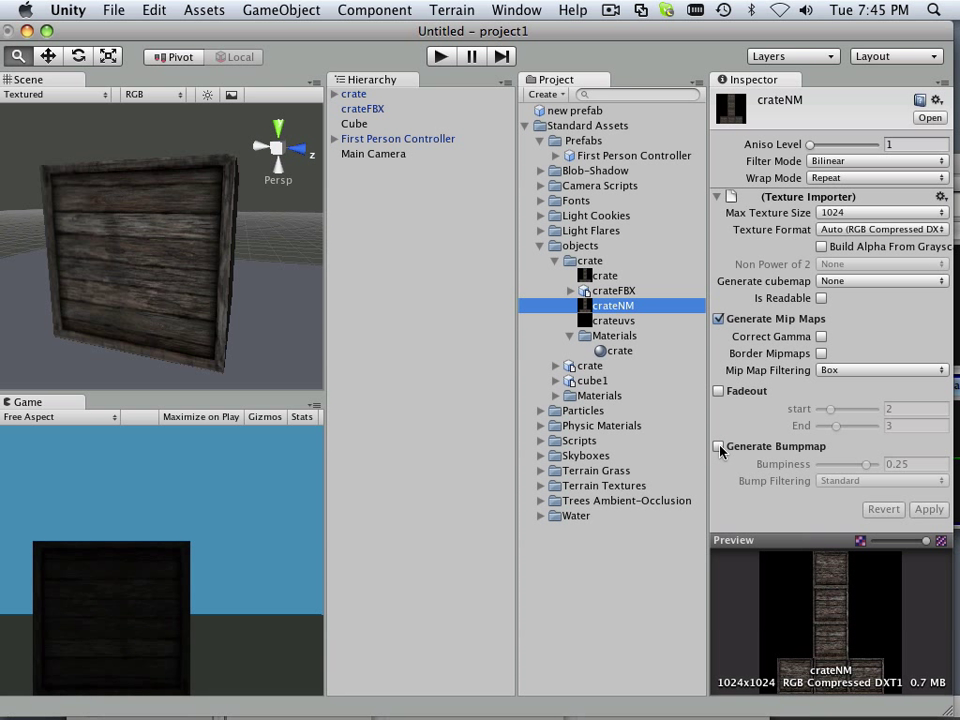
{"action": "left_click", "coordinate": [717, 446]}
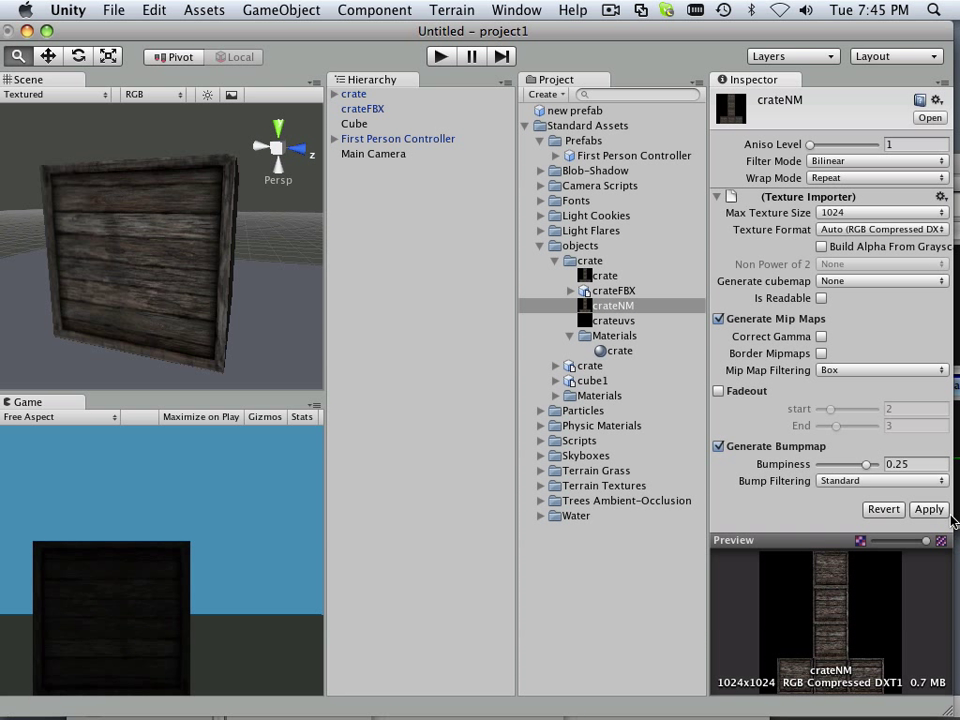
{"action": "mouse_move", "coordinate": [655, 483]}
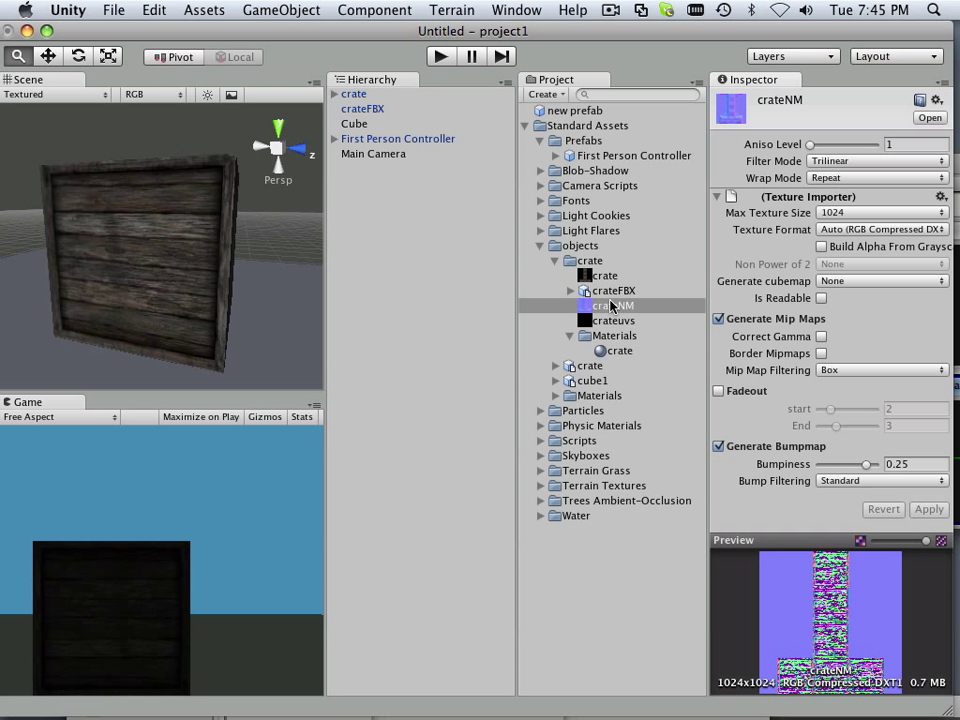
Switch the crate material to Bumped Diffuse with crateNM assigned as its bump map.
{"action": "left_click", "coordinate": [617, 350]}
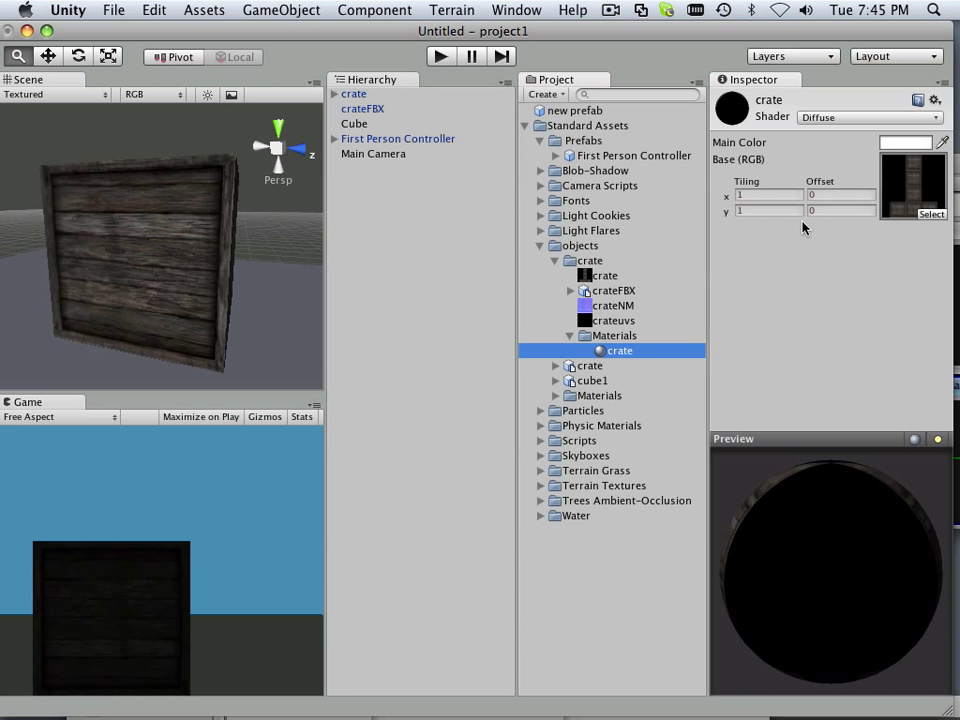
{"action": "left_click", "coordinate": [853, 117]}
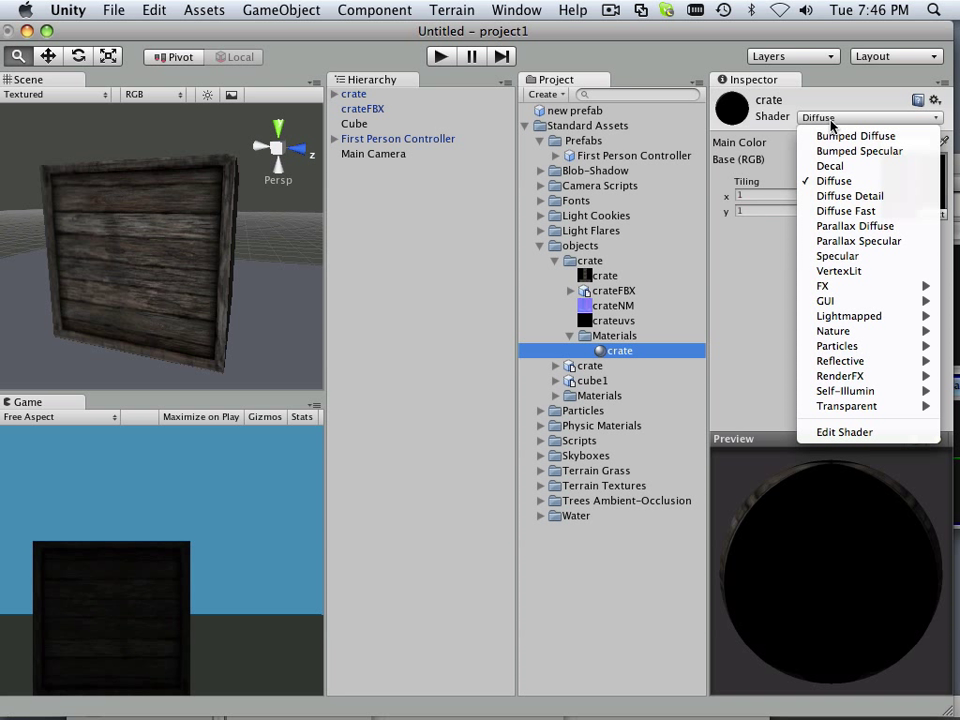
{"action": "mouse_move", "coordinate": [850, 135]}
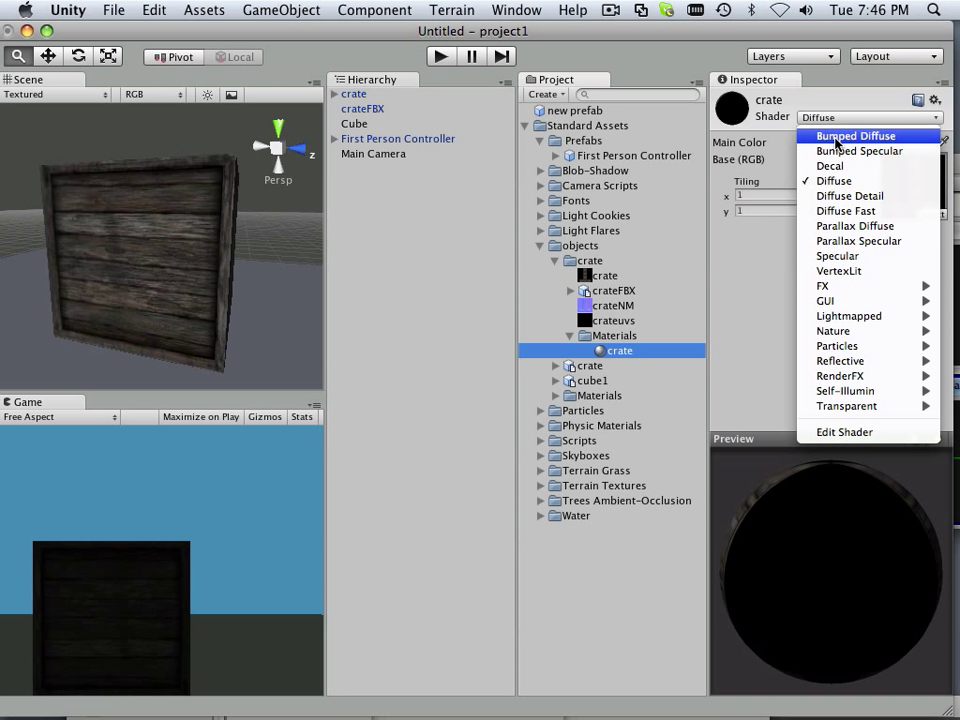
{"action": "left_click", "coordinate": [855, 135]}
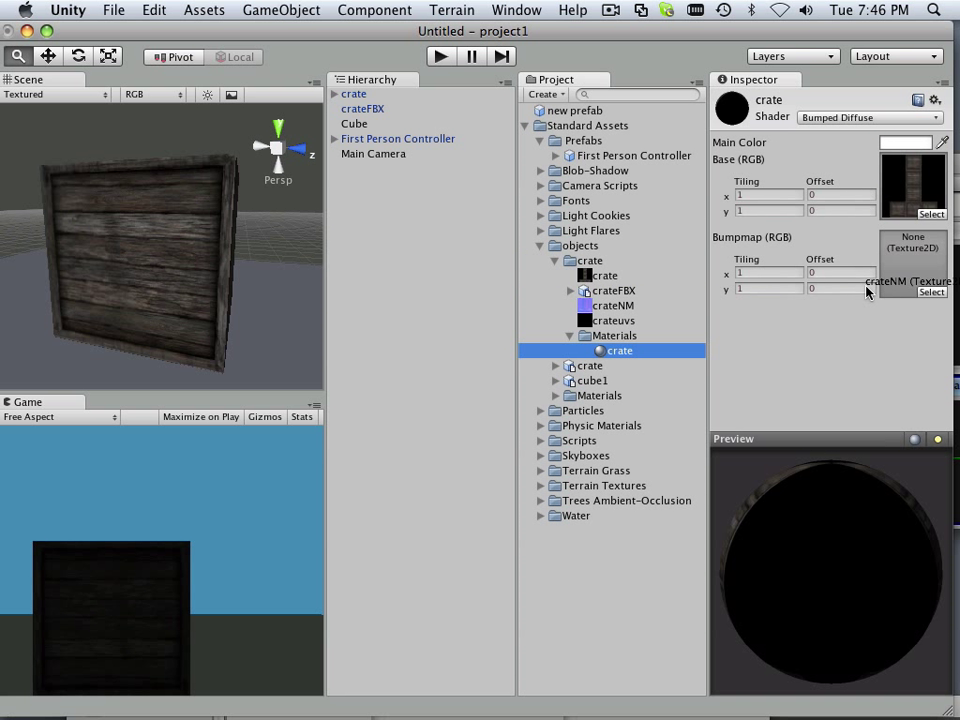
{"action": "left_click", "coordinate": [912, 264]}
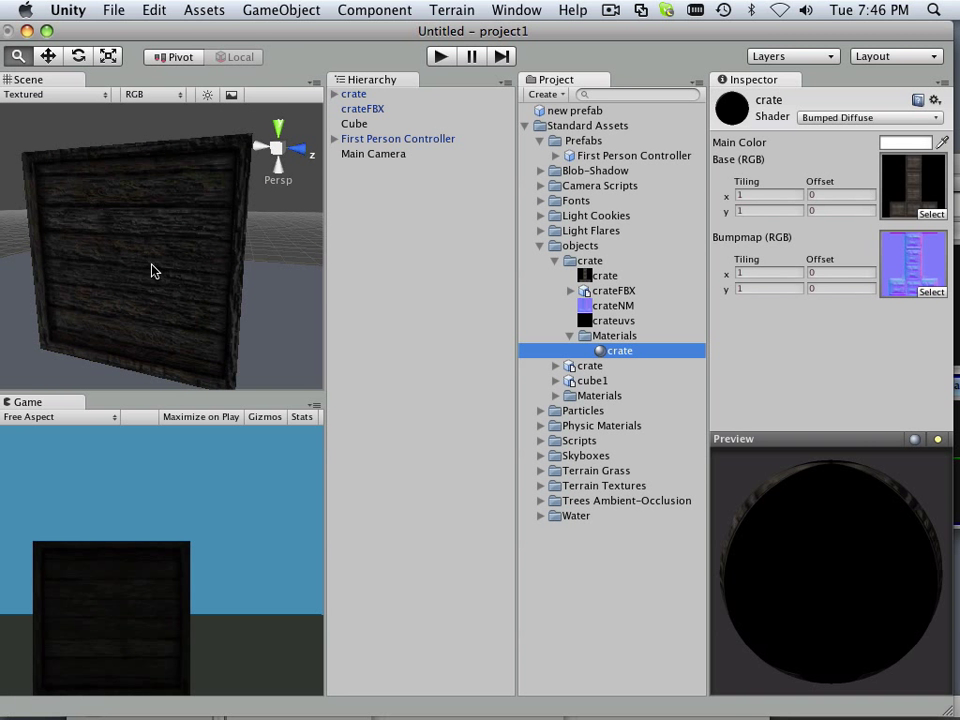
{"action": "left_click", "coordinate": [363, 108]}
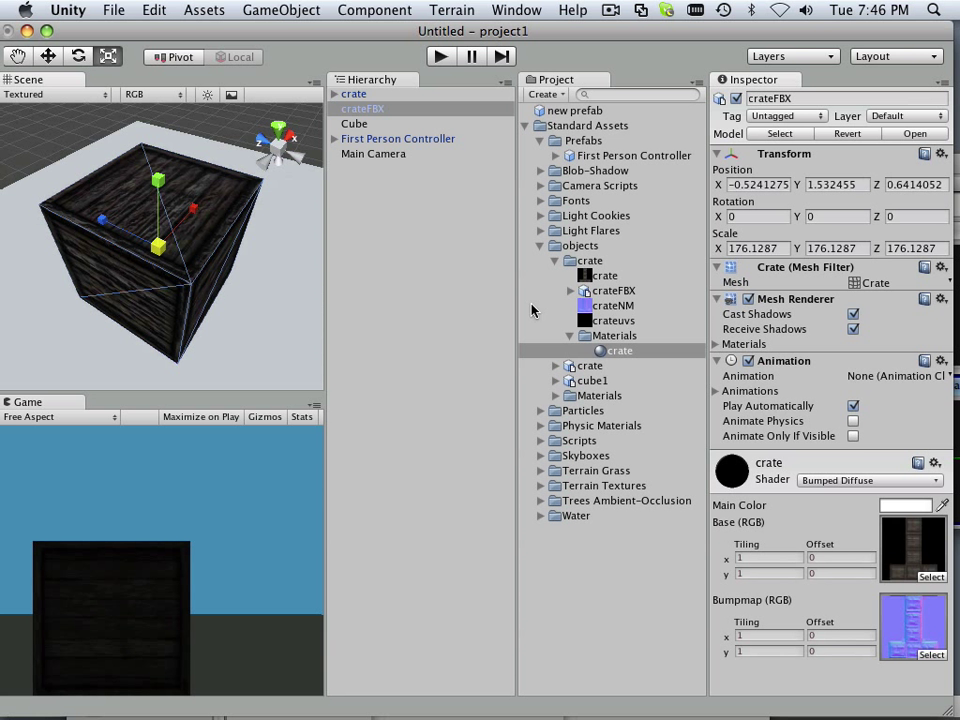
Lower crateNM's bumpiness to 0.12, keeping Standard bump filtering.
{"action": "left_click", "coordinate": [606, 305]}
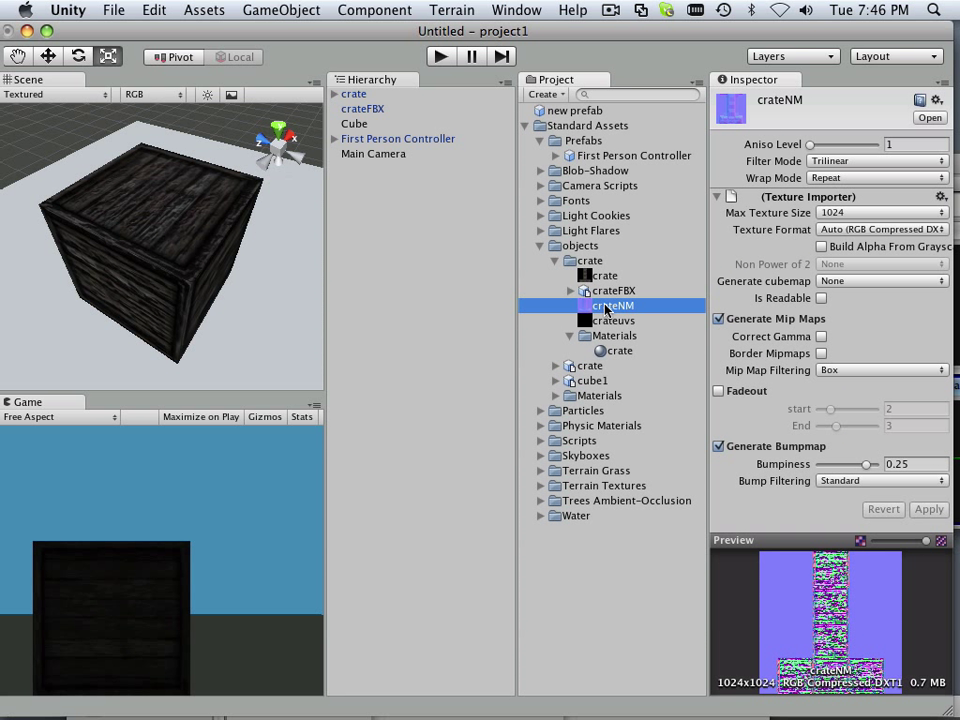
{"action": "mouse_move", "coordinate": [383, 338]}
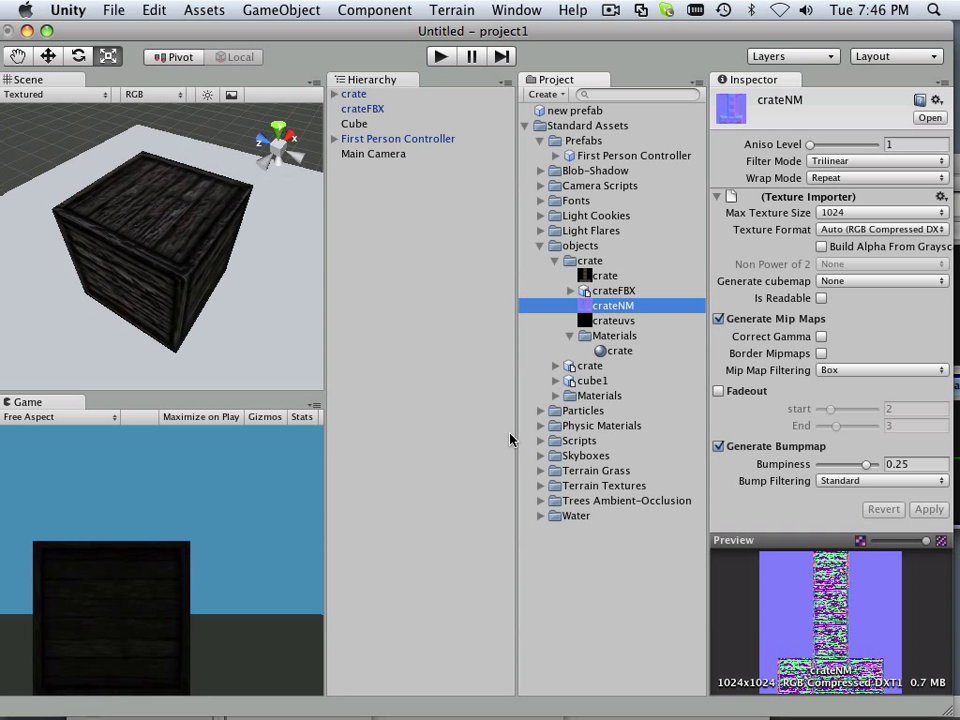
{"action": "left_click_drag", "start_coordinate": [870, 464], "coordinate": [850, 464]}
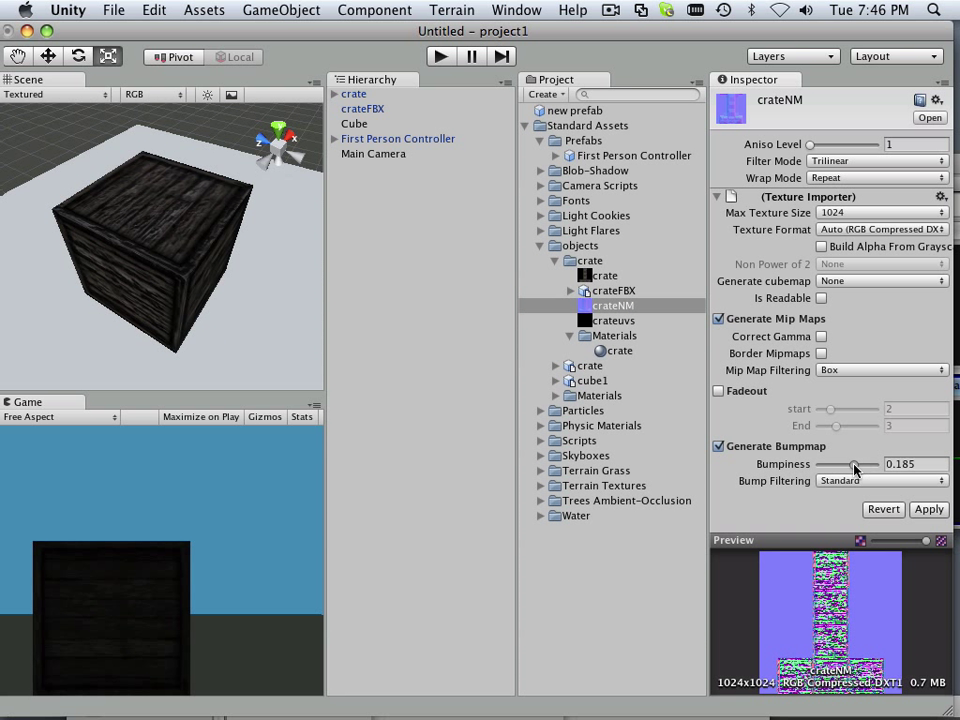
{"action": "left_click_drag", "start_coordinate": [855, 464], "coordinate": [848, 464]}
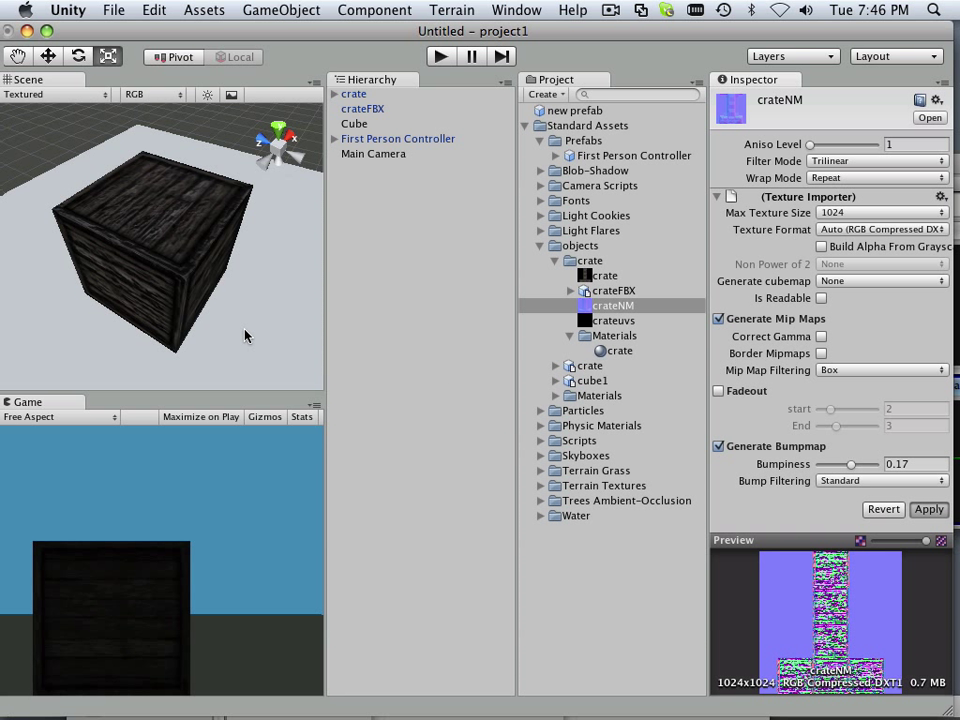
{"action": "mouse_move", "coordinate": [176, 320]}
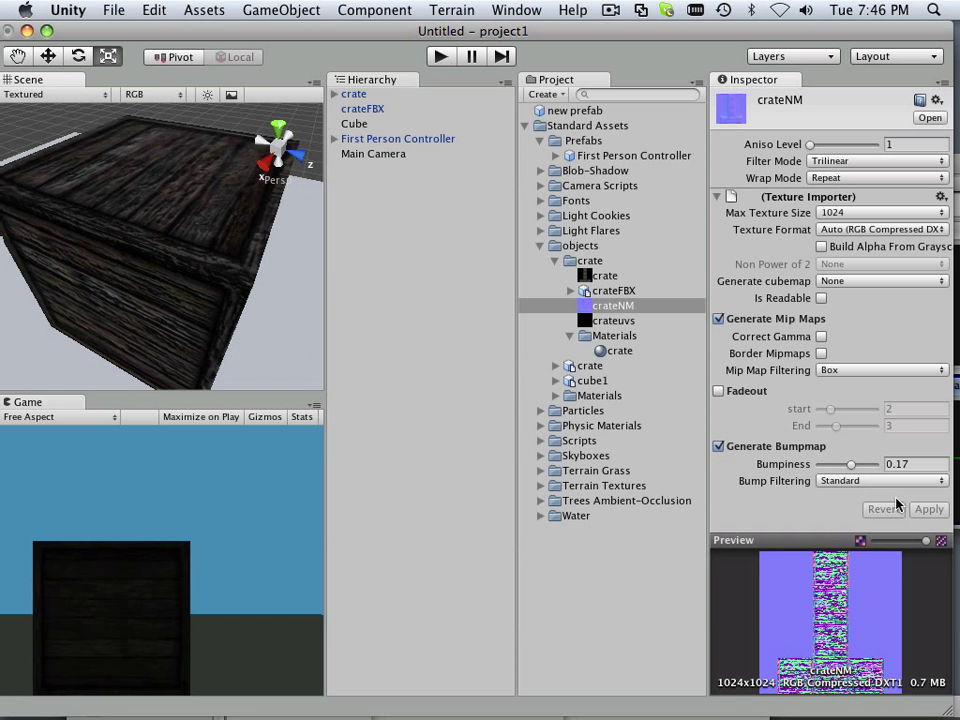
{"action": "left_click_drag", "start_coordinate": [848, 464], "coordinate": [840, 464]}
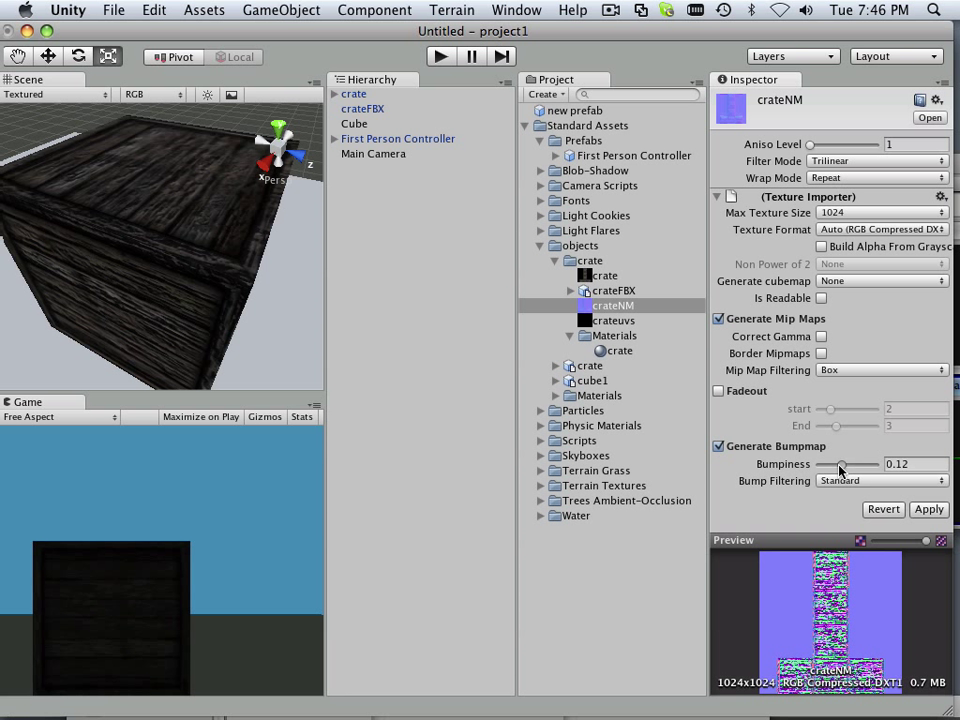
{"action": "left_click", "coordinate": [876, 482]}
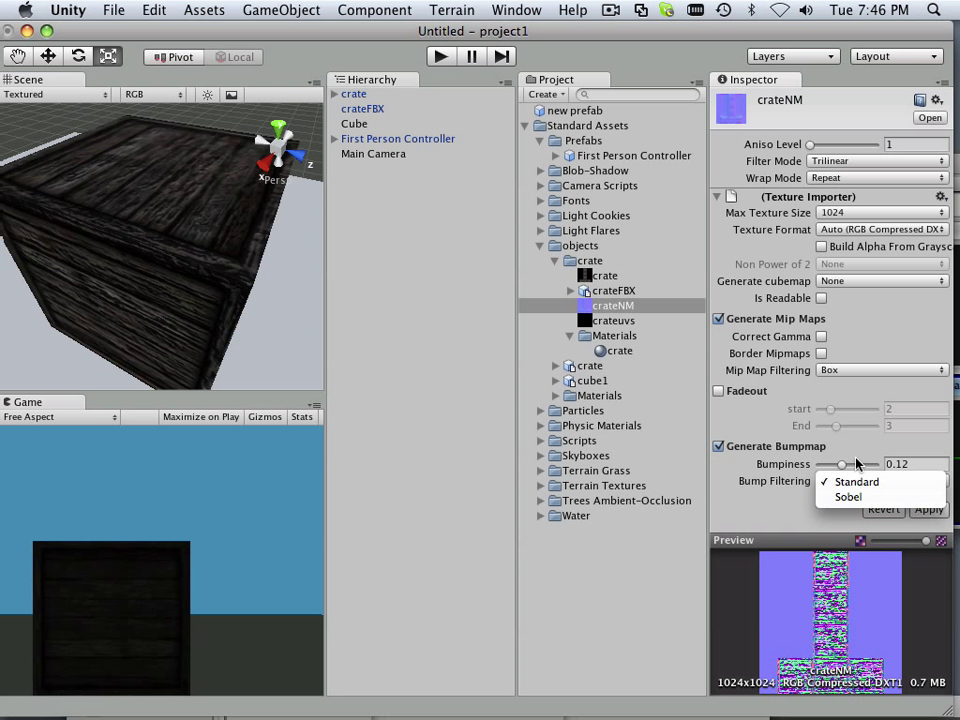
{"action": "left_click", "coordinate": [853, 482]}
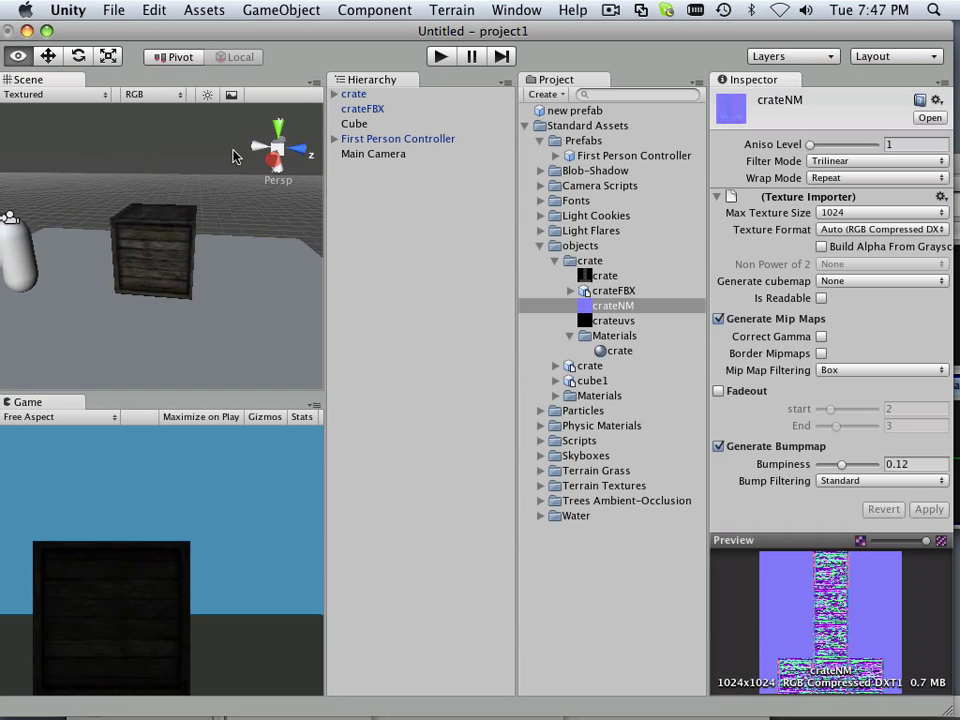
Select the crateFBX crate in the scene and bring up its actions to delete it.
{"action": "left_click", "coordinate": [363, 108]}
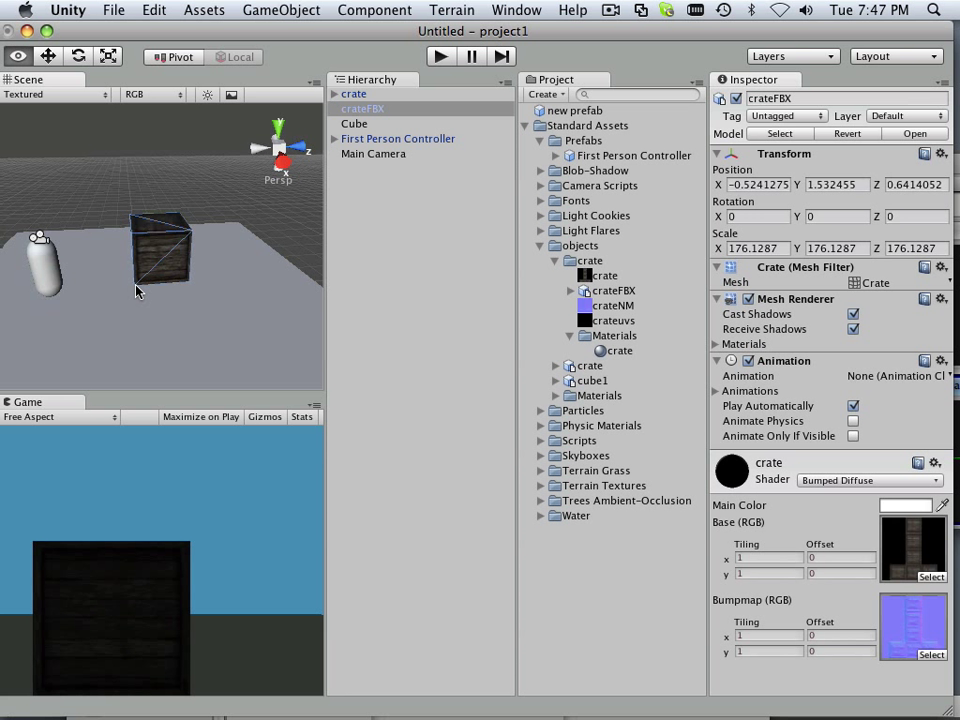
{"action": "left_click", "coordinate": [47, 56]}
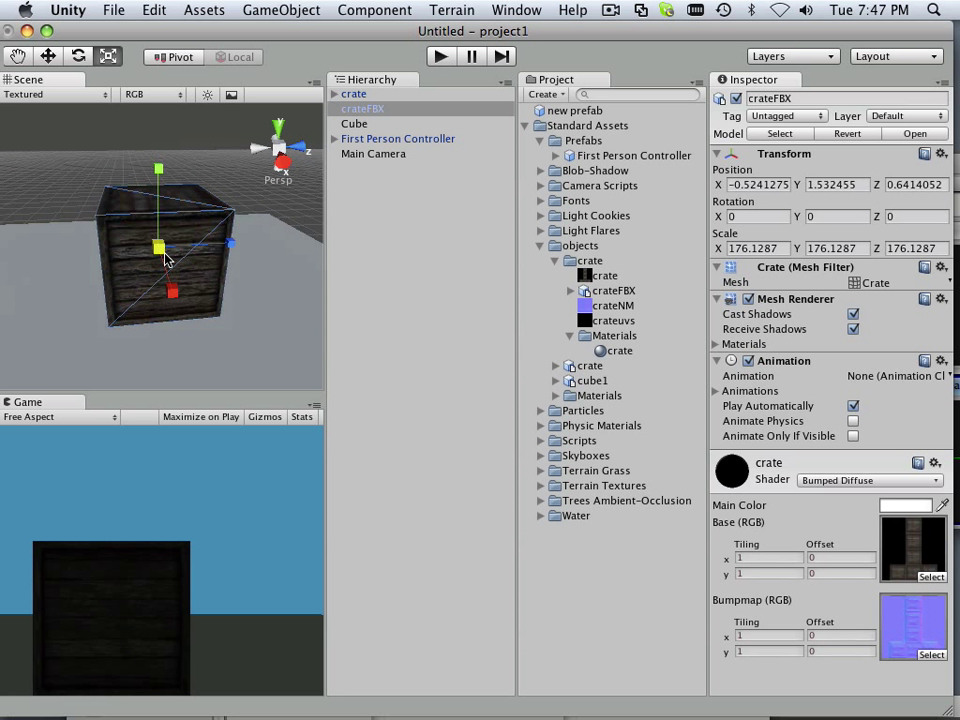
{"action": "mouse_move", "coordinate": [163, 275]}
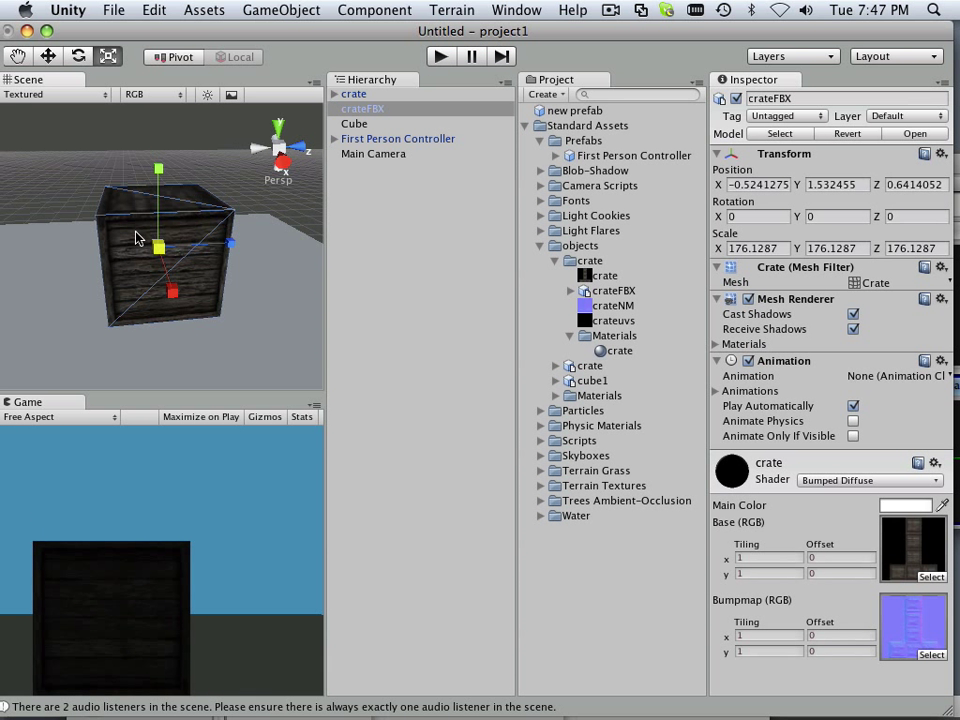
{"action": "right_click", "coordinate": [362, 108]}
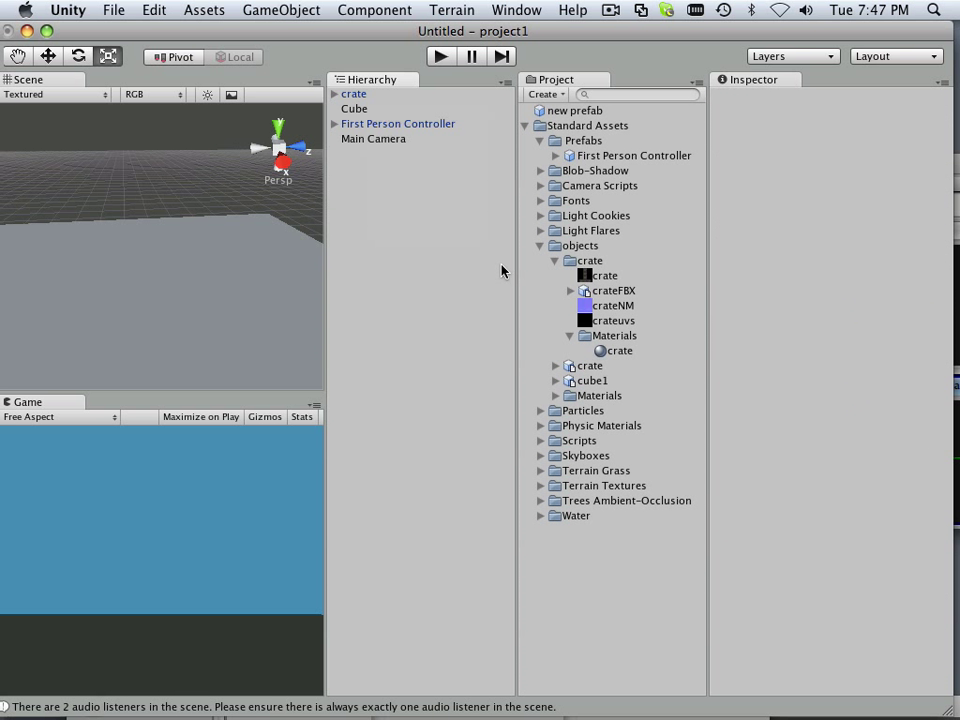
Show the crateFBX model asset's FBXImporter settings in the Inspector.
{"action": "left_click", "coordinate": [613, 290]}
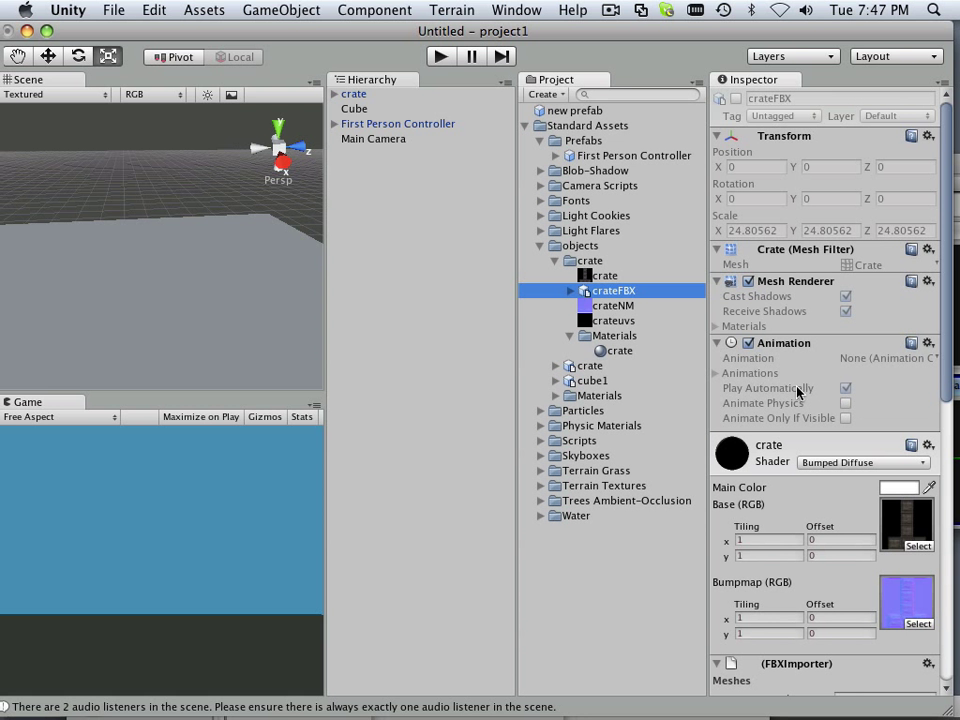
{"action": "scroll", "scroll_direction": "down", "scroll_amount": 3}
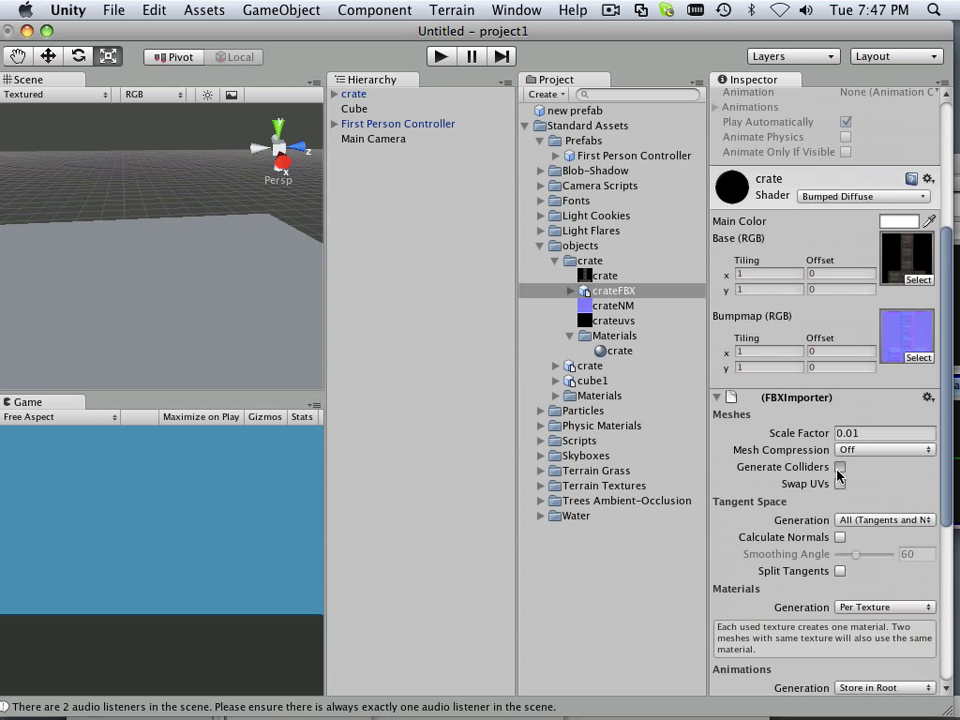
Enable Generate Colliders for crateFBX and browse the GameObject and Component menus.
{"action": "left_click", "coordinate": [840, 467]}
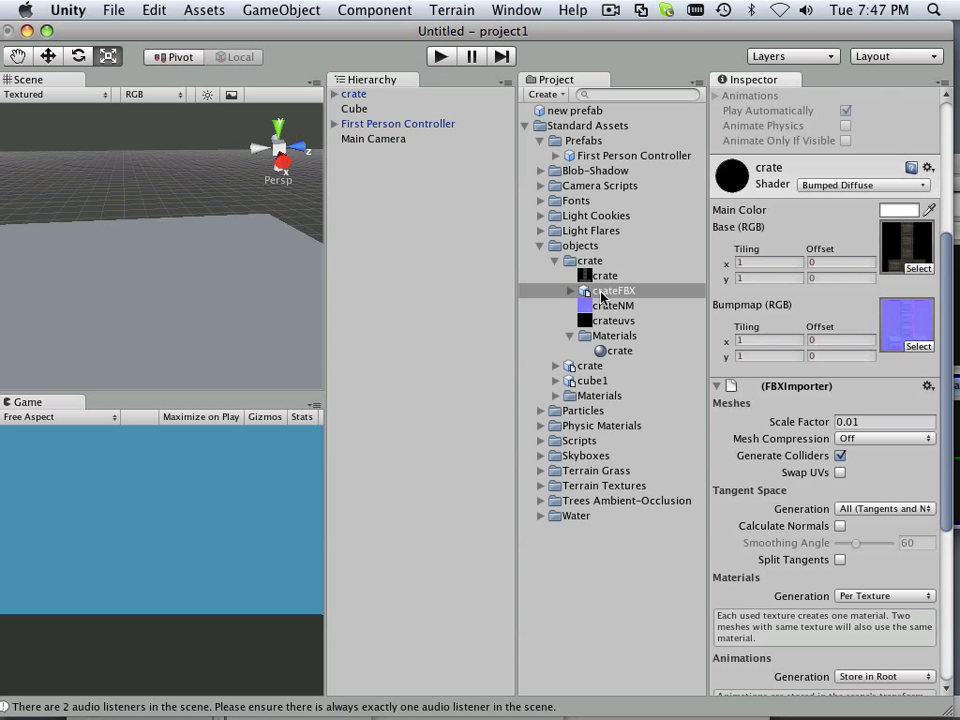
{"action": "left_click", "coordinate": [280, 11]}
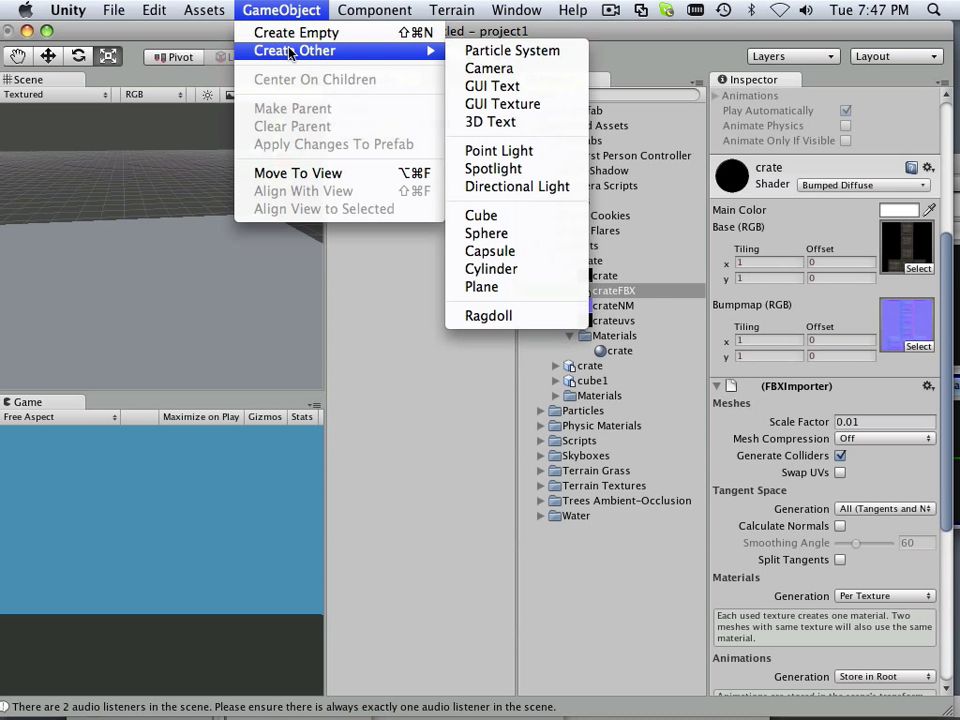
{"action": "left_click", "coordinate": [374, 10]}
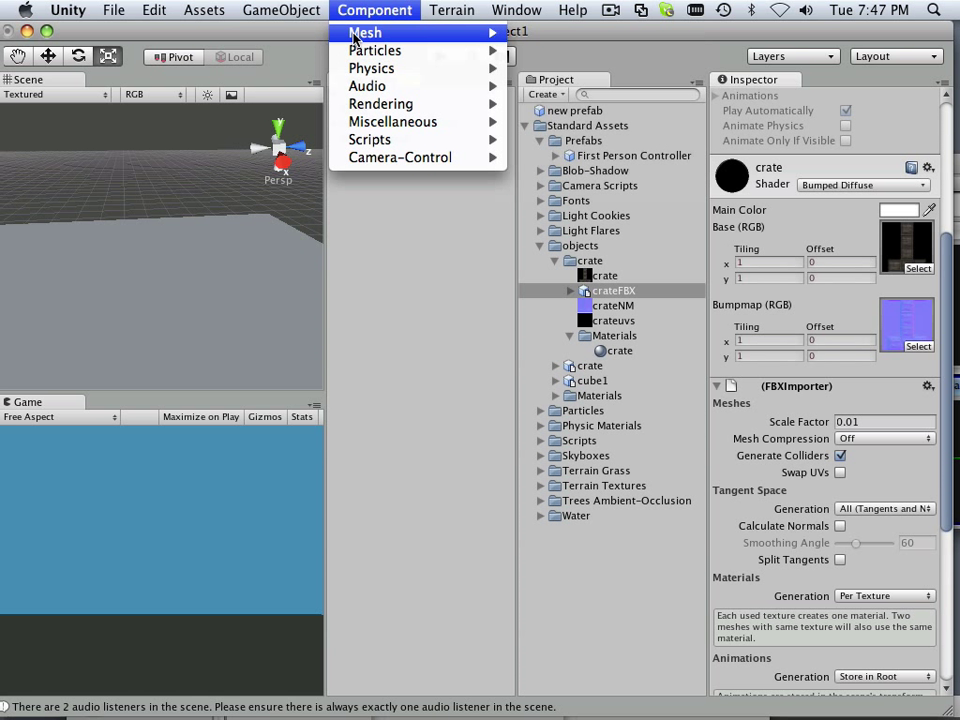
{"action": "mouse_move", "coordinate": [370, 68]}
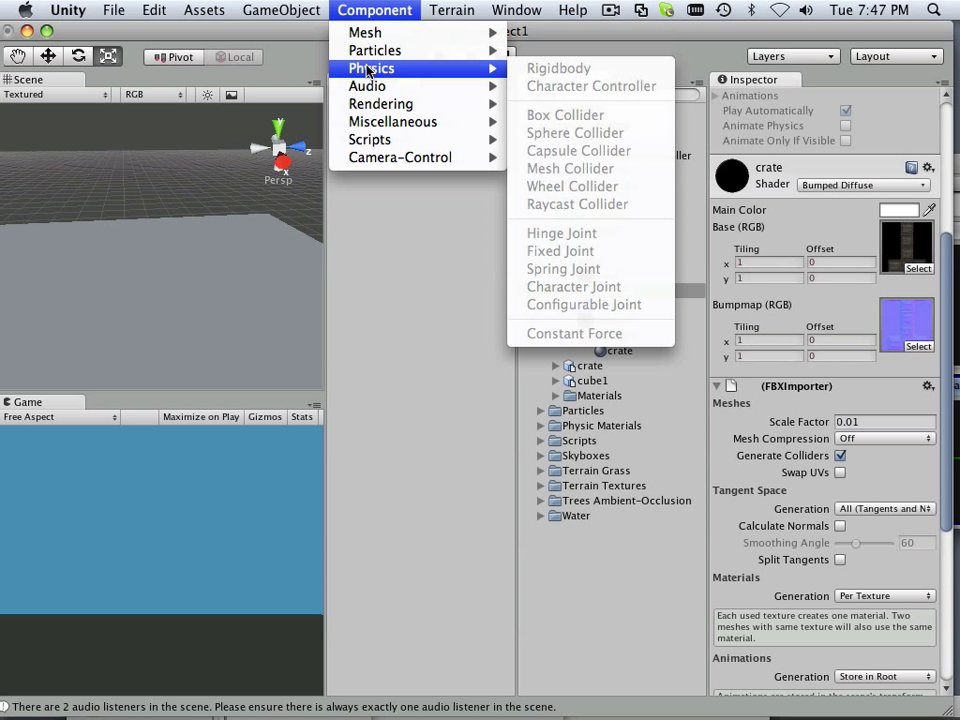
{"action": "mouse_move", "coordinate": [572, 177]}
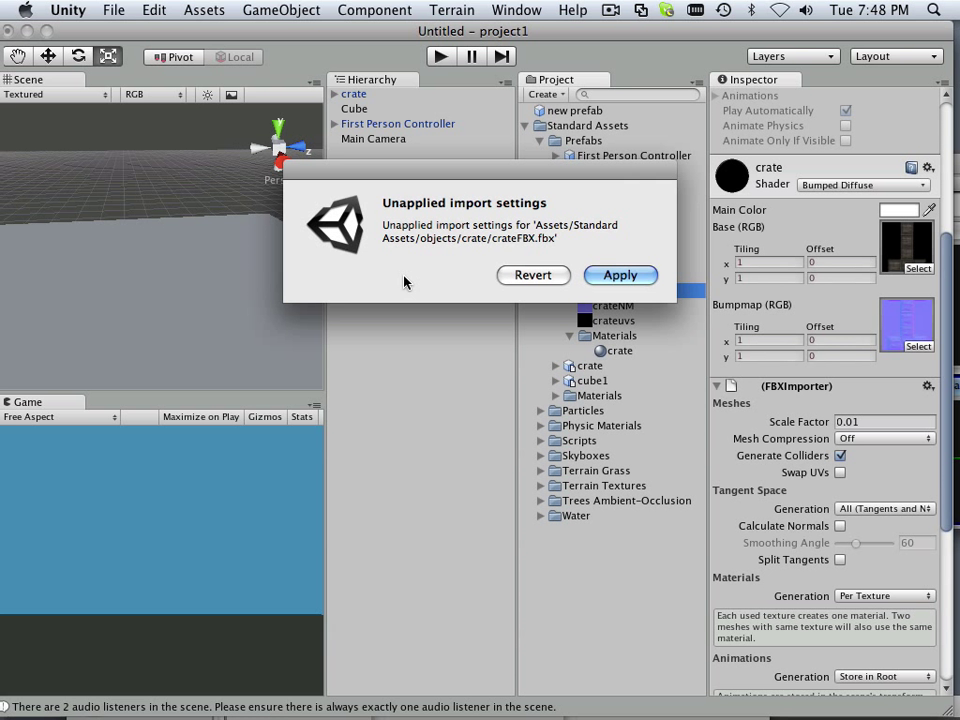
Apply the collider import setting and scale the crateFBX crate up to a clearly visible size.
{"action": "left_click", "coordinate": [620, 274]}
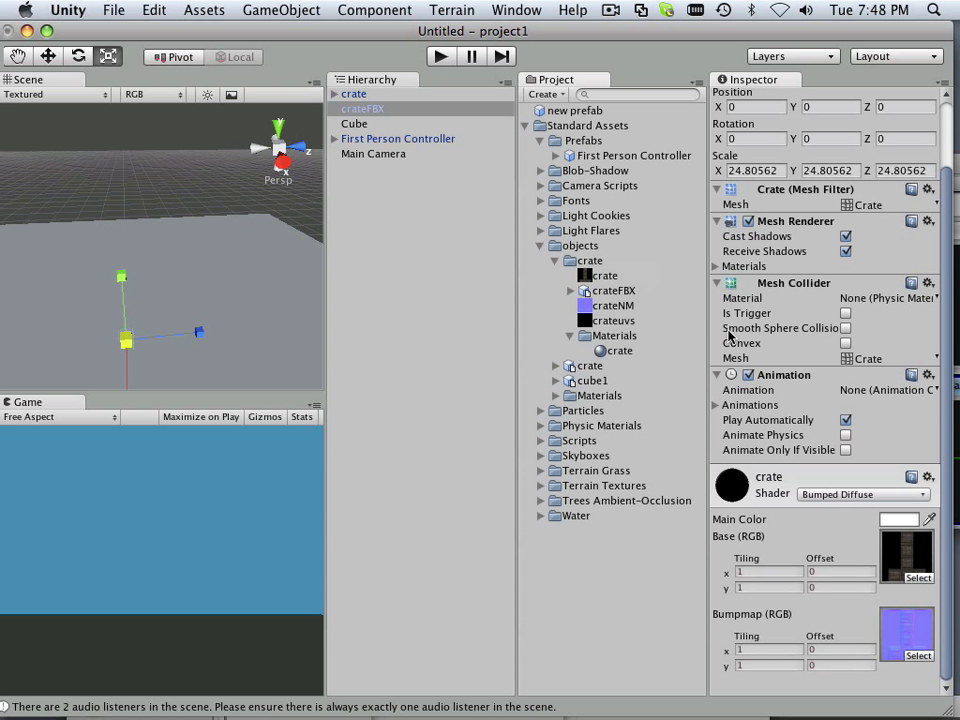
{"action": "mouse_move", "coordinate": [792, 300]}
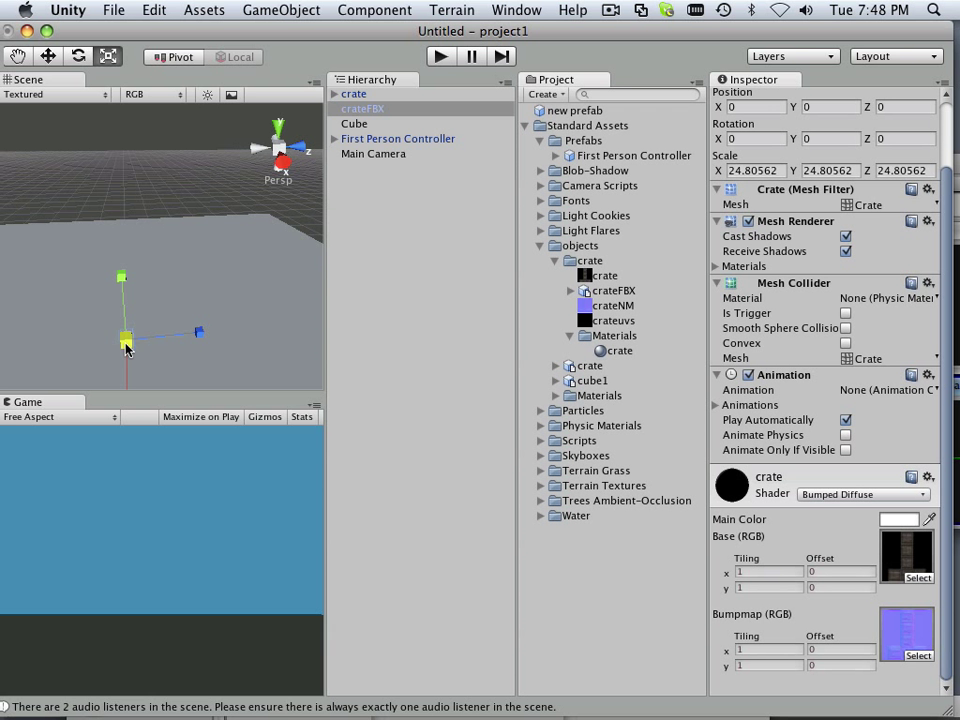
{"action": "left_click_drag", "start_coordinate": [127, 345], "coordinate": [160, 345]}
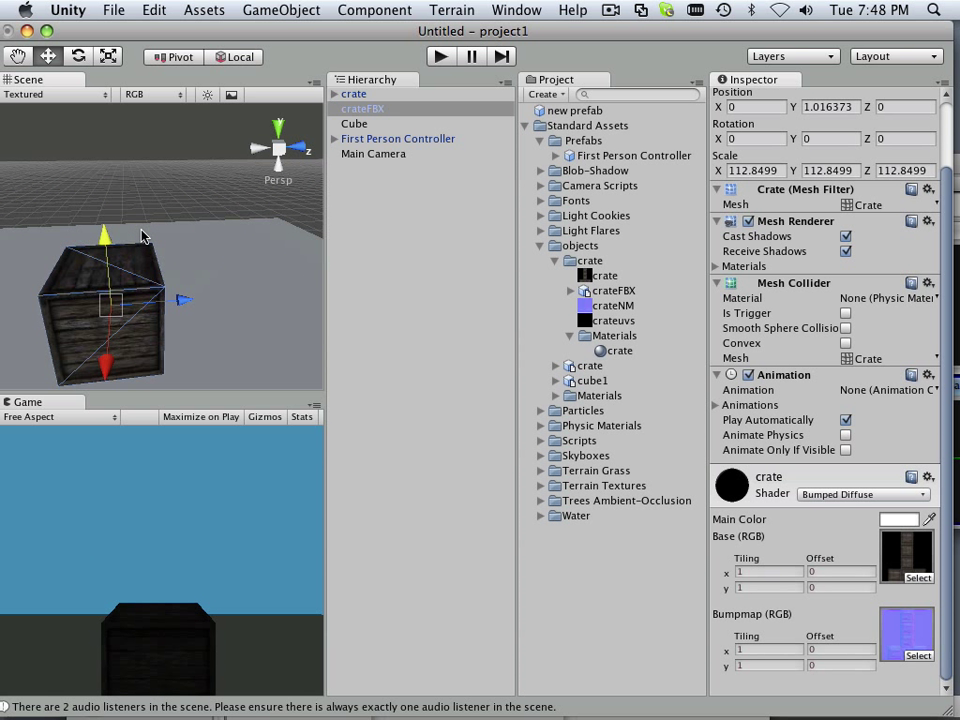
{"action": "mouse_move", "coordinate": [108, 268]}
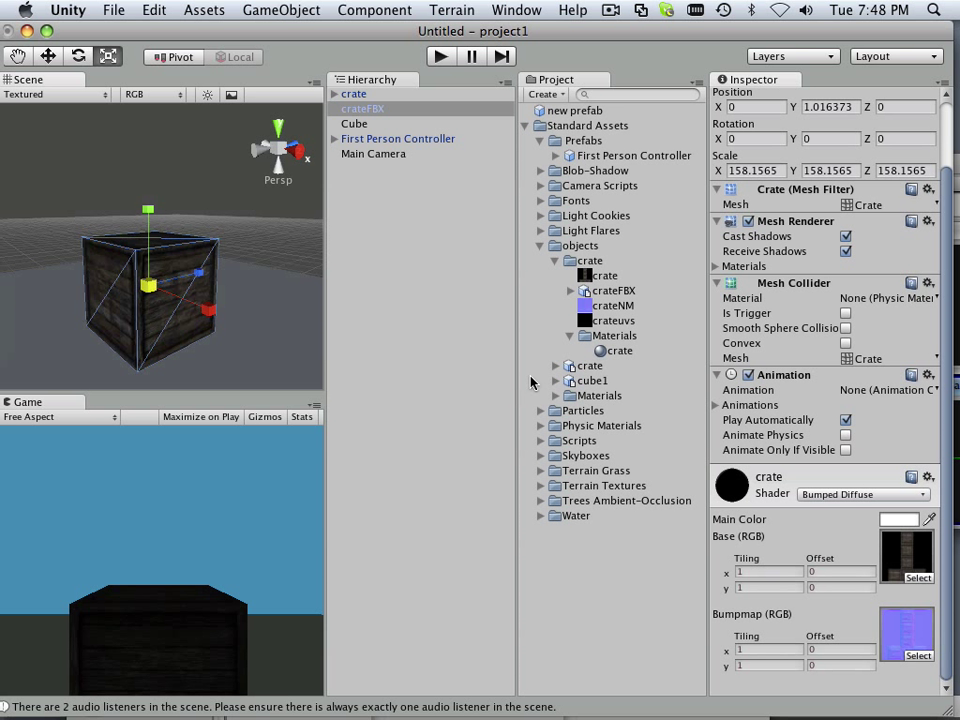
{"action": "mouse_move", "coordinate": [878, 365]}
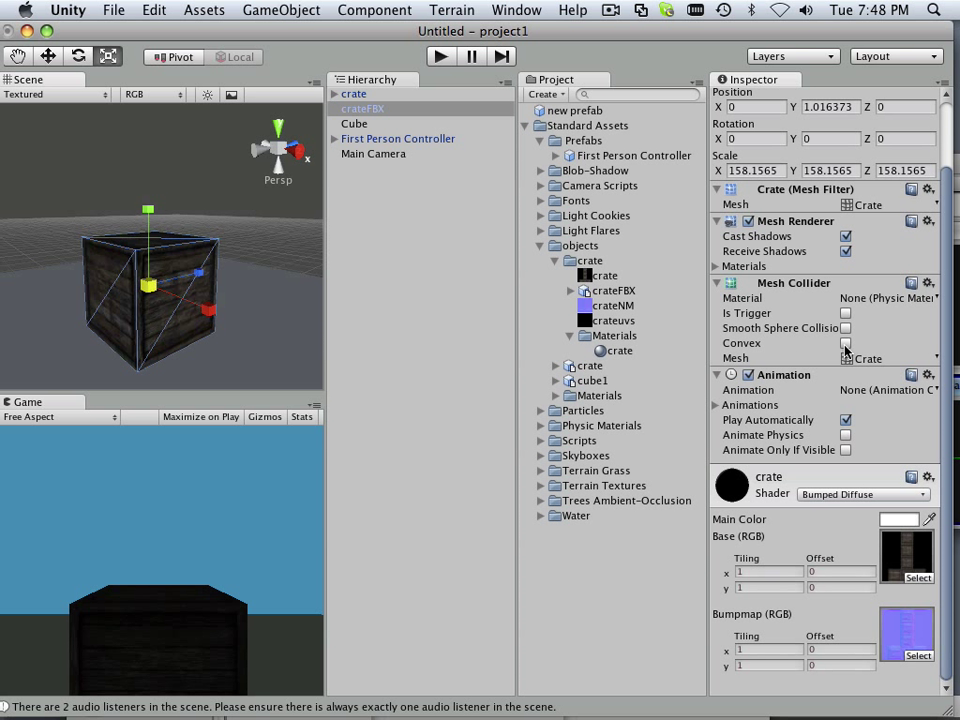
Set the Mesh Collider's mesh to the crateFBX Crate mesh.
{"action": "left_click", "coordinate": [845, 343]}
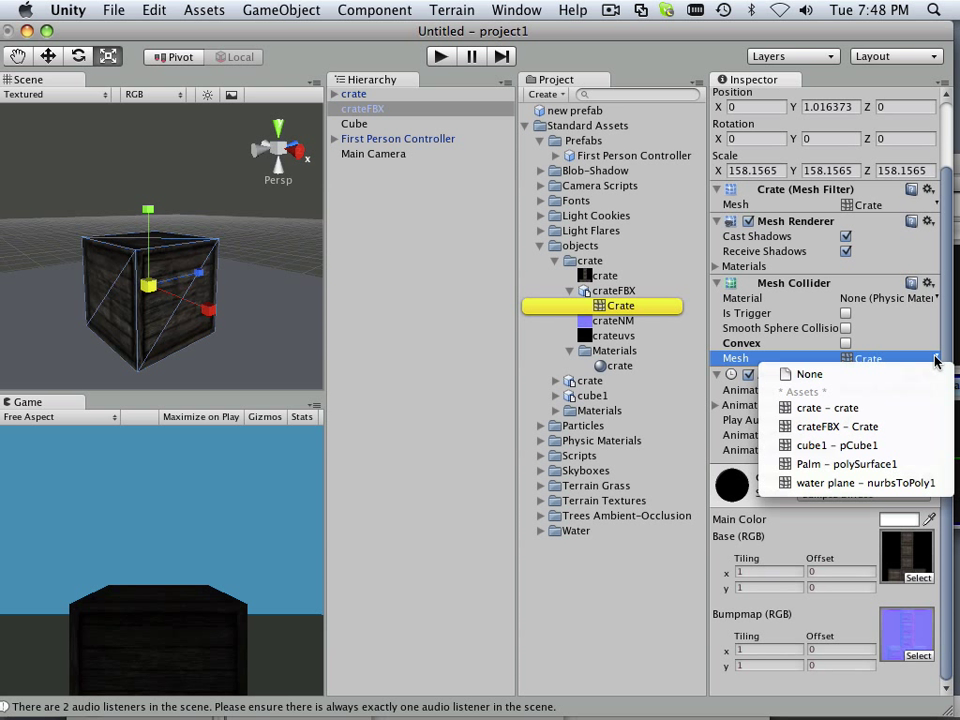
{"action": "mouse_move", "coordinate": [838, 426]}
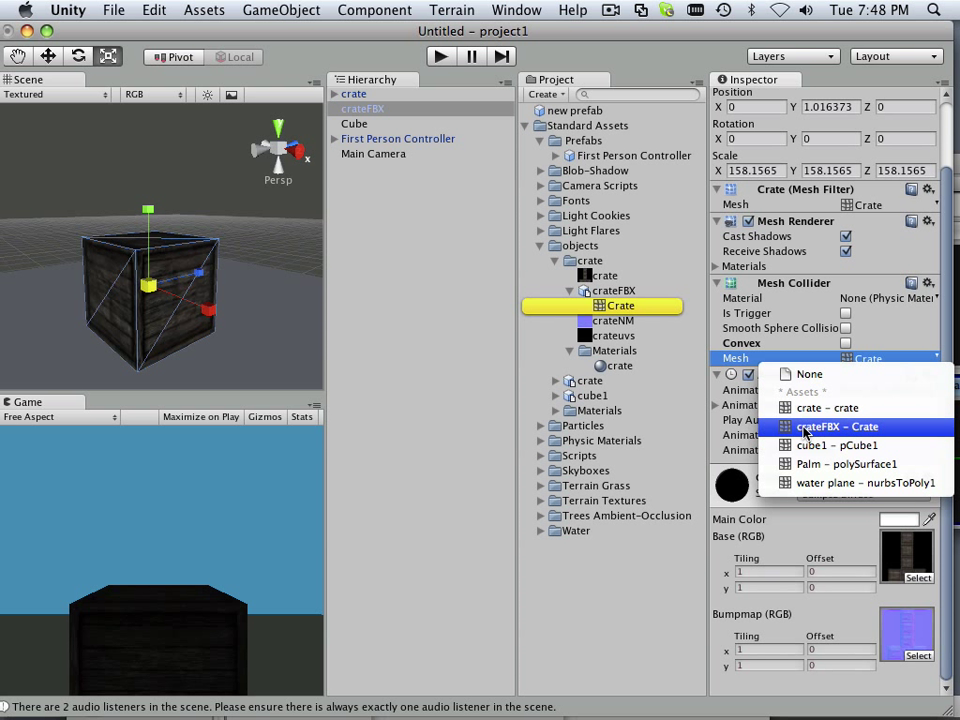
{"action": "left_click", "coordinate": [843, 425]}
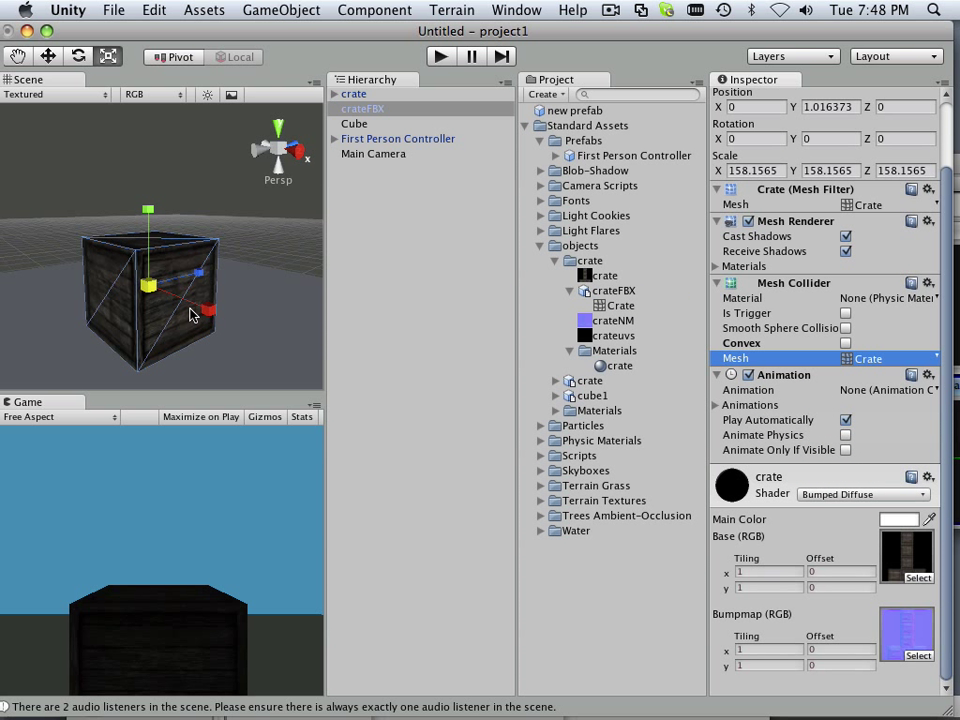
{"action": "mouse_move", "coordinate": [152, 271]}
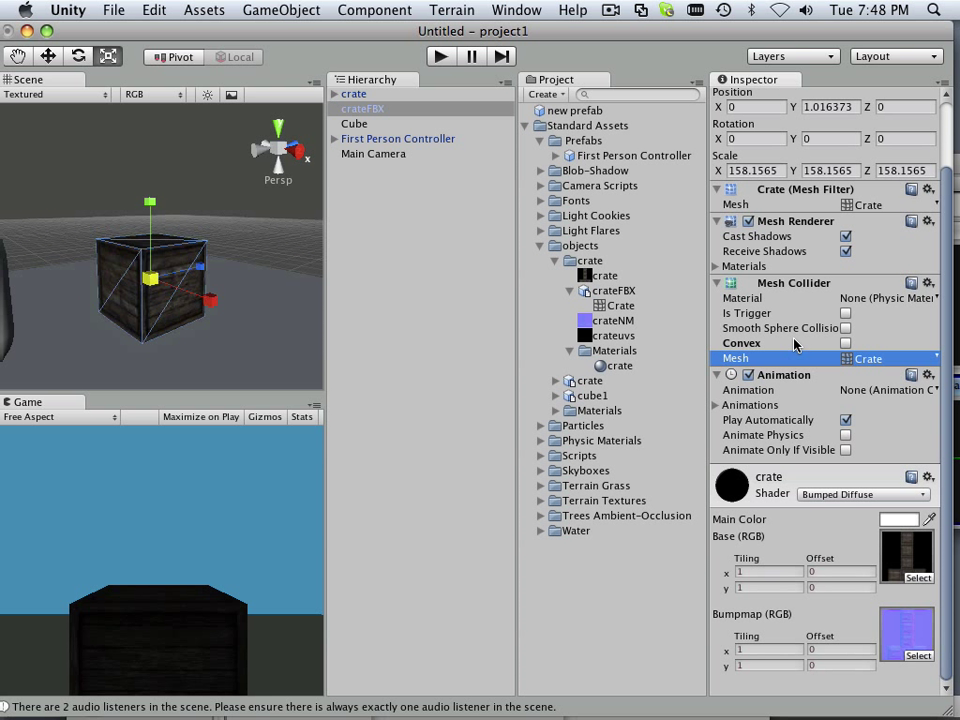
{"action": "left_click", "coordinate": [845, 342]}
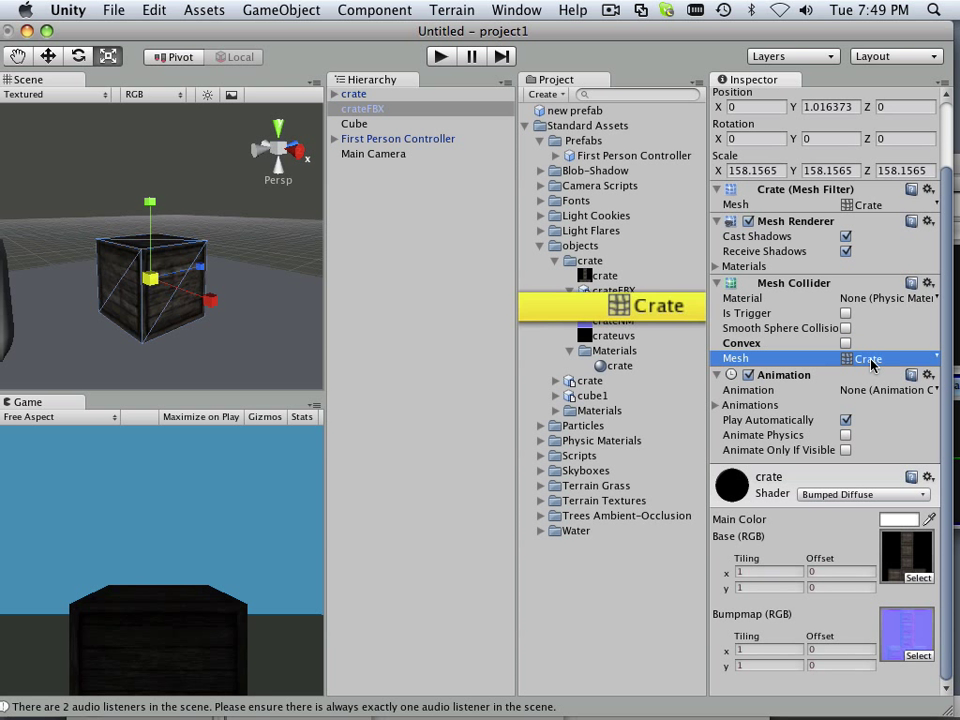
{"action": "left_click", "coordinate": [885, 357]}
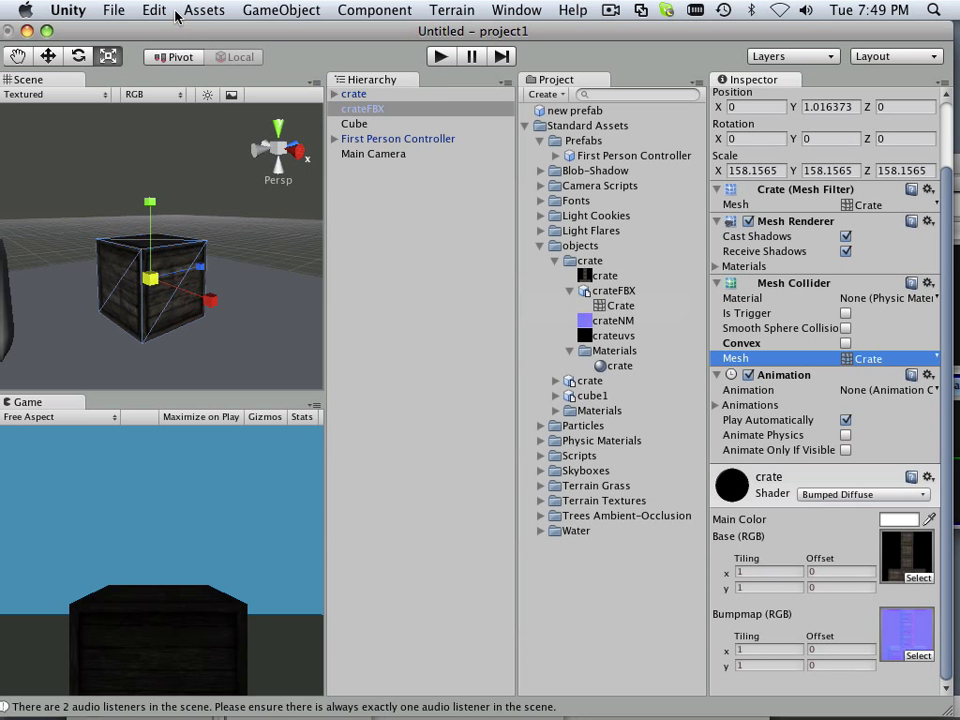
Add a Rigidbody component to crateFBX via Component > Physics.
{"action": "left_click", "coordinate": [374, 10]}
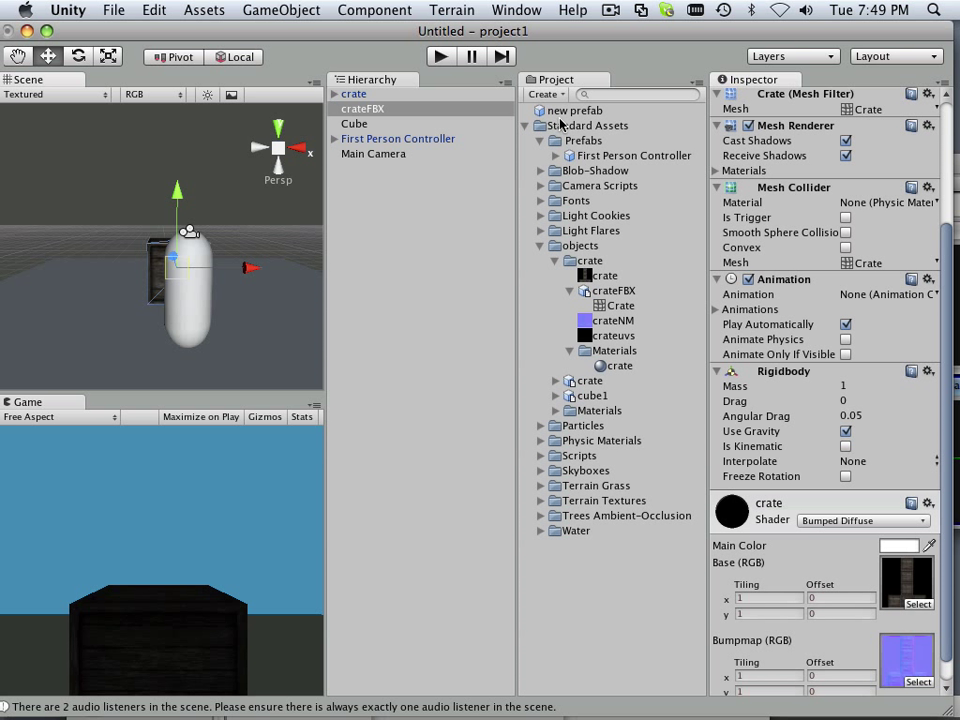
Name the new prefab crate, then delete the old crate and crateFBX objects from the Hierarchy.
{"action": "left_click", "coordinate": [575, 110]}
{"action": "type", "text": "crate"}
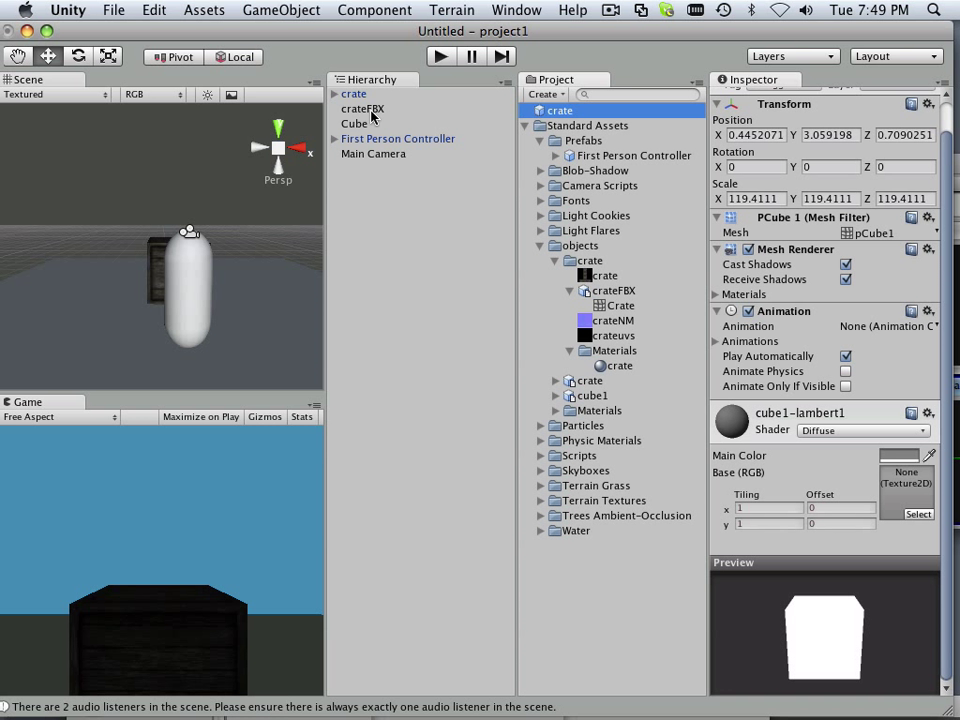
{"action": "left_click", "coordinate": [354, 93]}
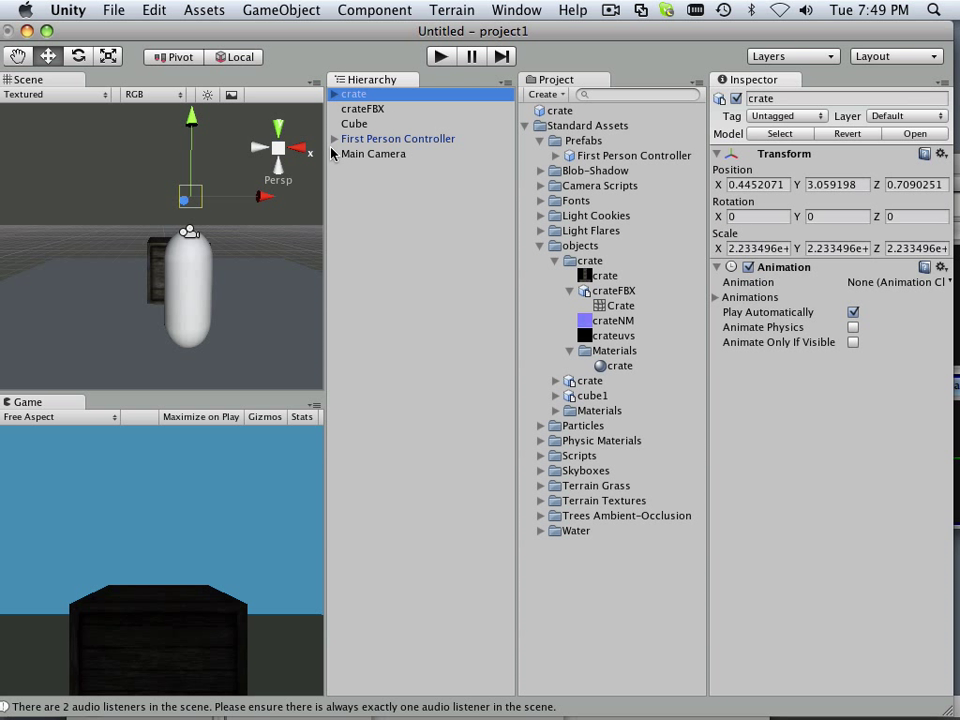
{"action": "left_click", "coordinate": [364, 108]}
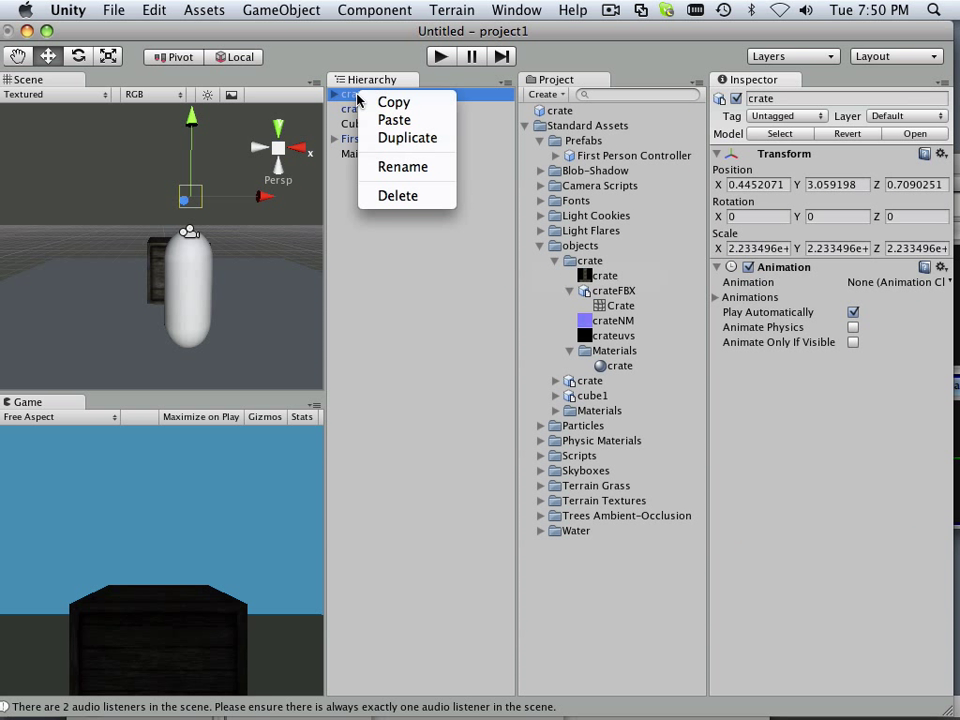
{"action": "left_click", "coordinate": [397, 195]}
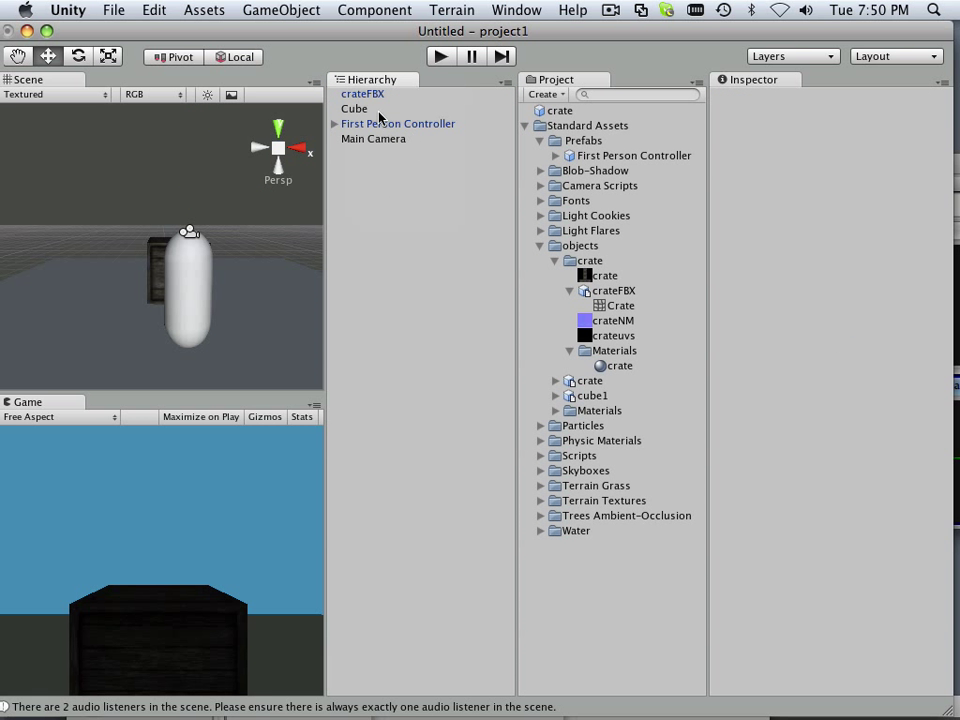
{"action": "right_click", "coordinate": [362, 93]}
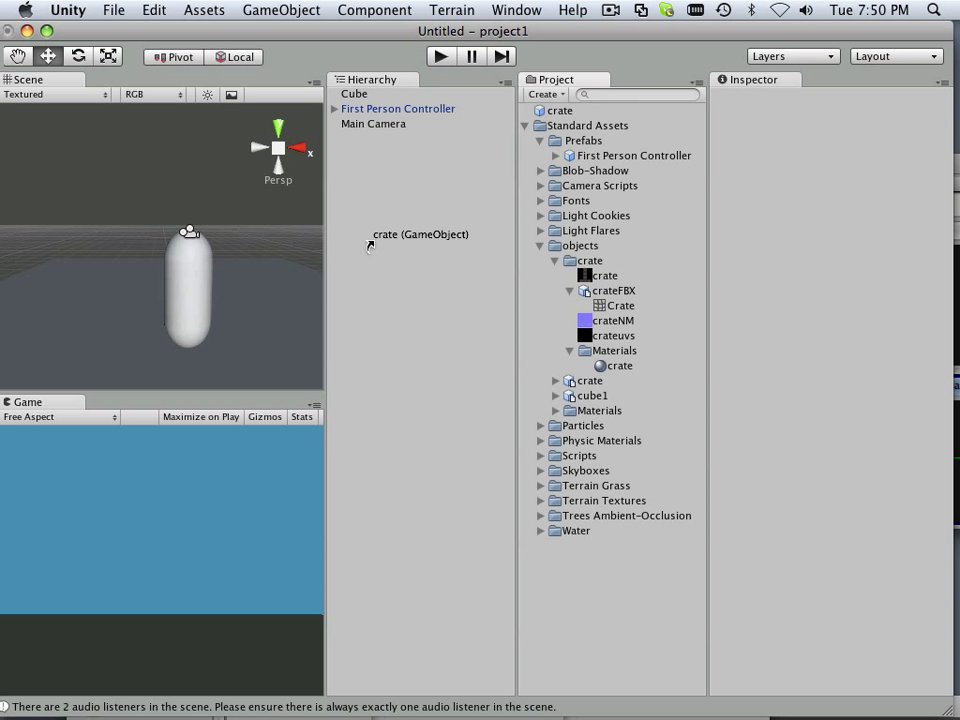
Drag the crate prefab into the Hierarchy and review its Mesh Collider and Rigidbody components.
{"action": "left_click", "coordinate": [354, 93]}
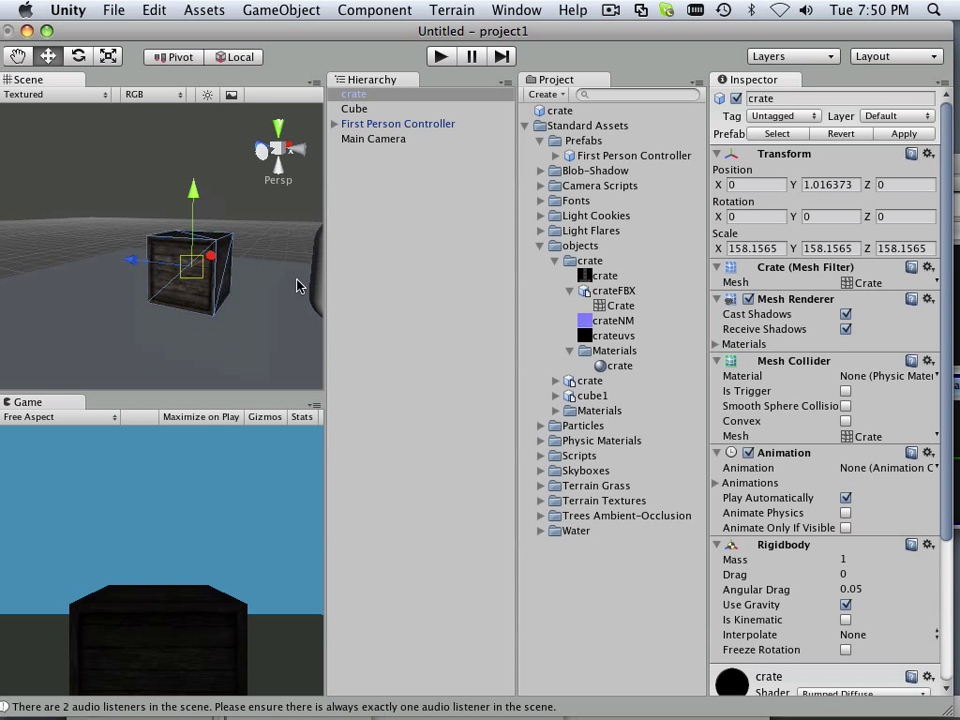
{"action": "scroll", "scroll_direction": "down", "scroll_amount": 3}
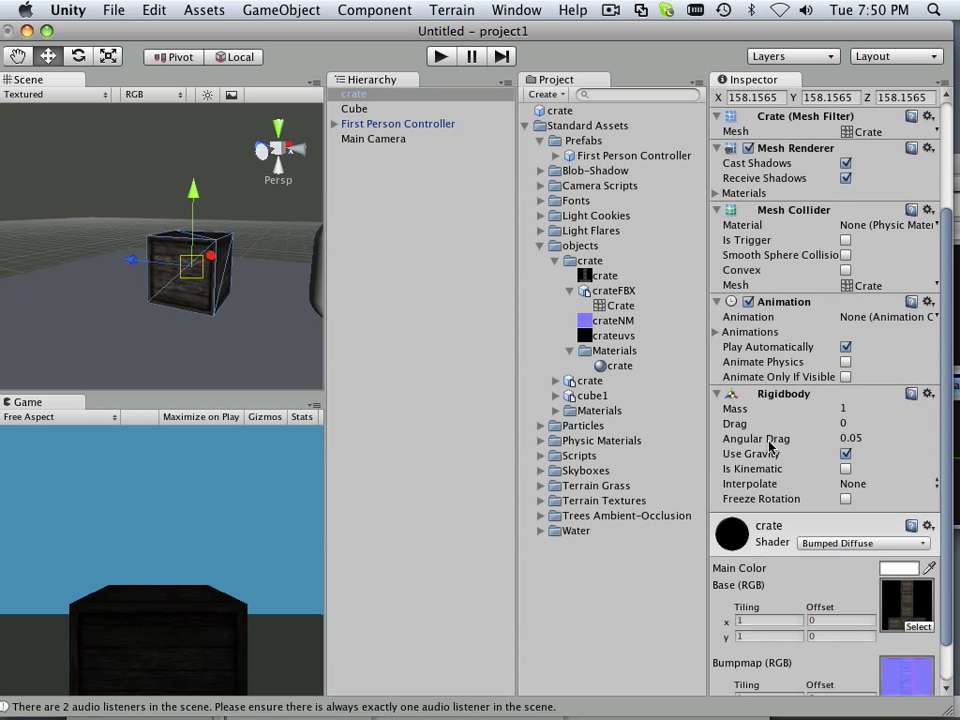